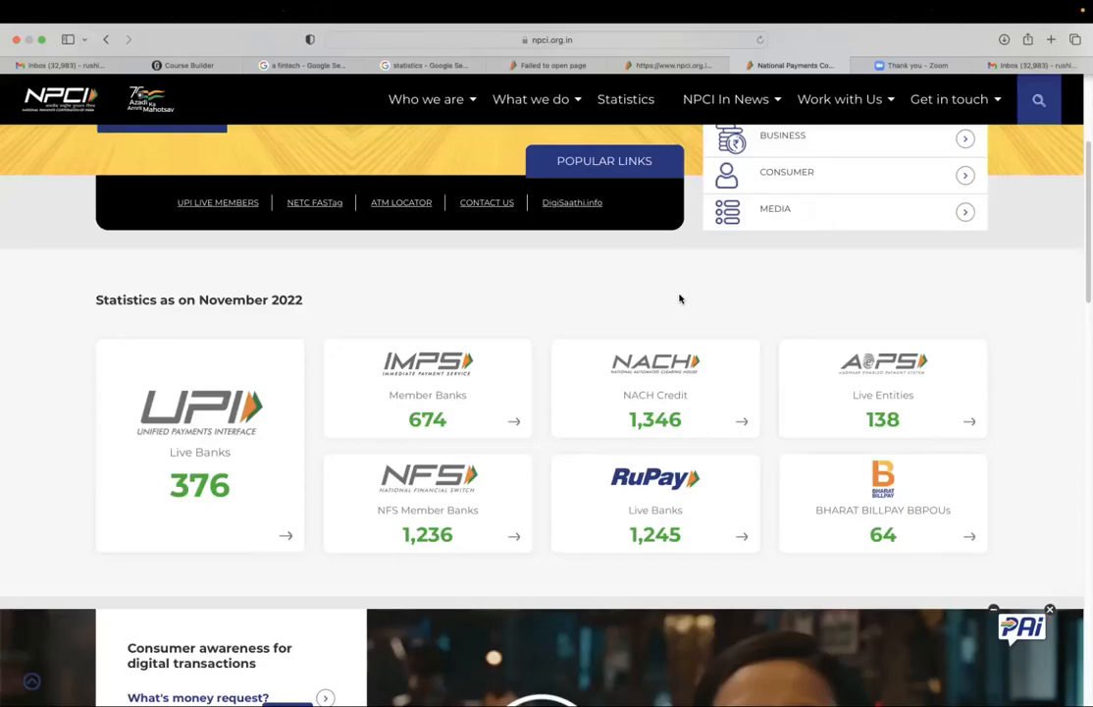
Open UPI Product Statistics from the Live Banks card and review the monthly table from Nov-22.
scroll("down", 3)
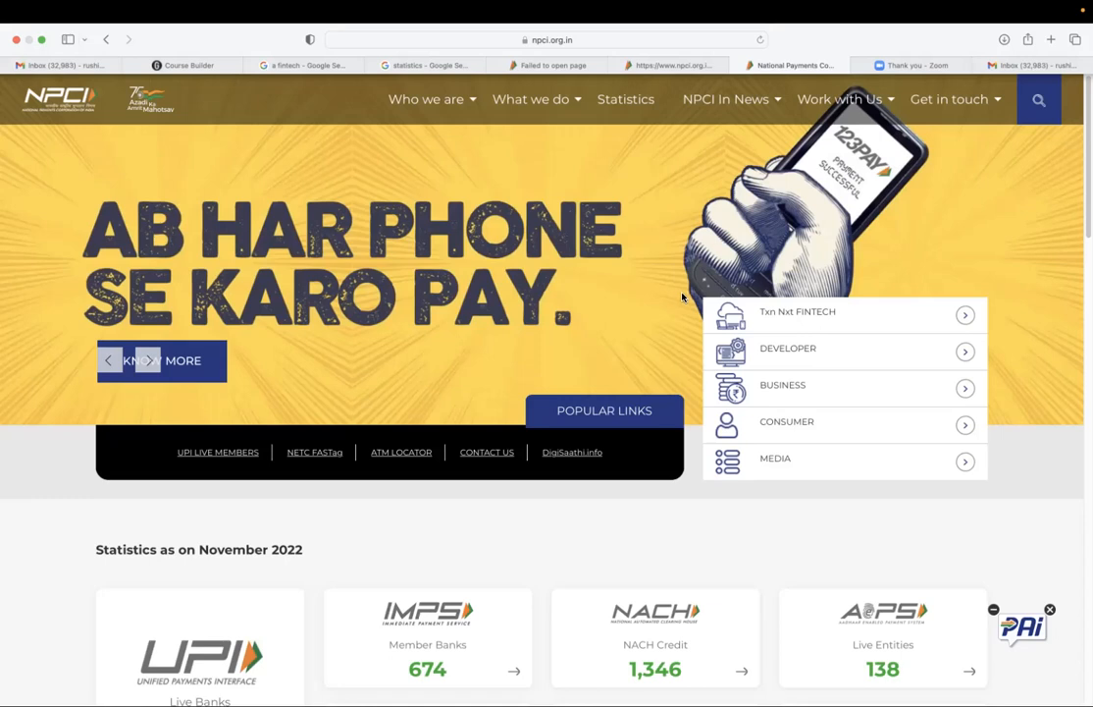
scroll("down", 3)
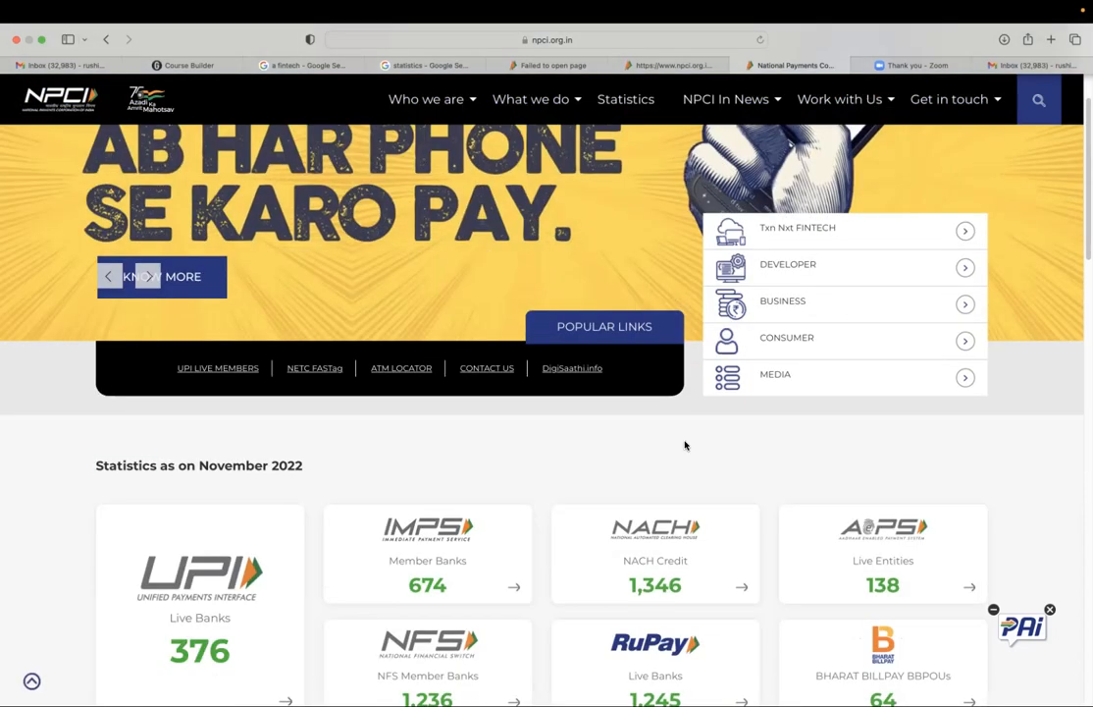
scroll("down", 3)
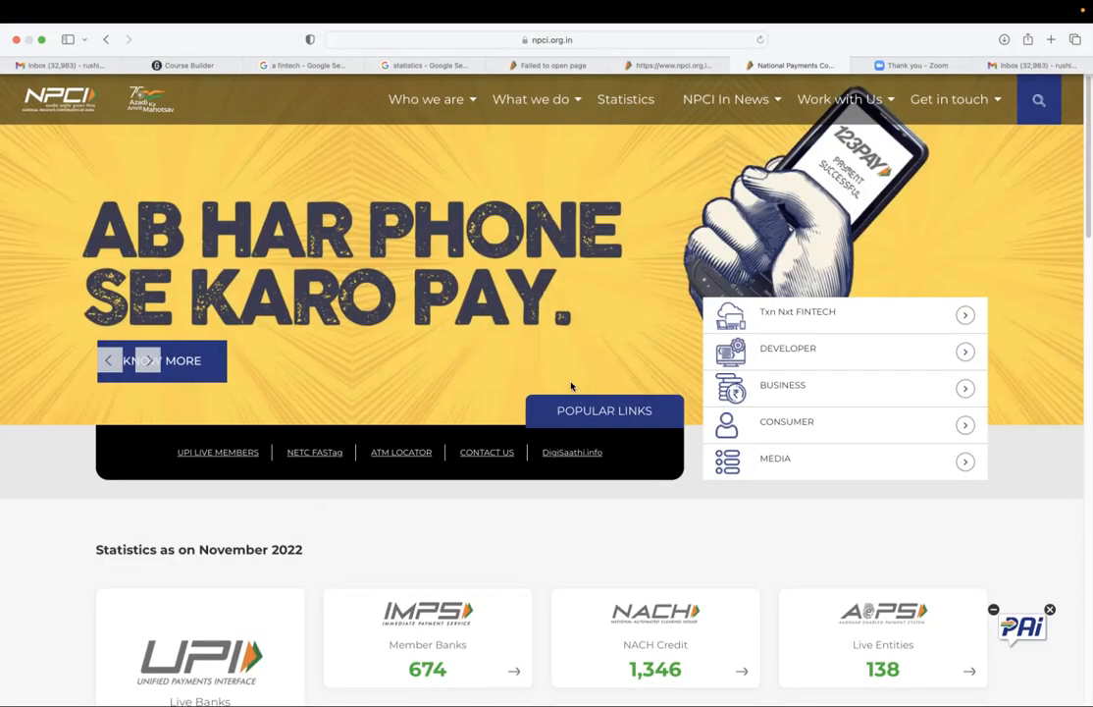
scroll("down", 3)
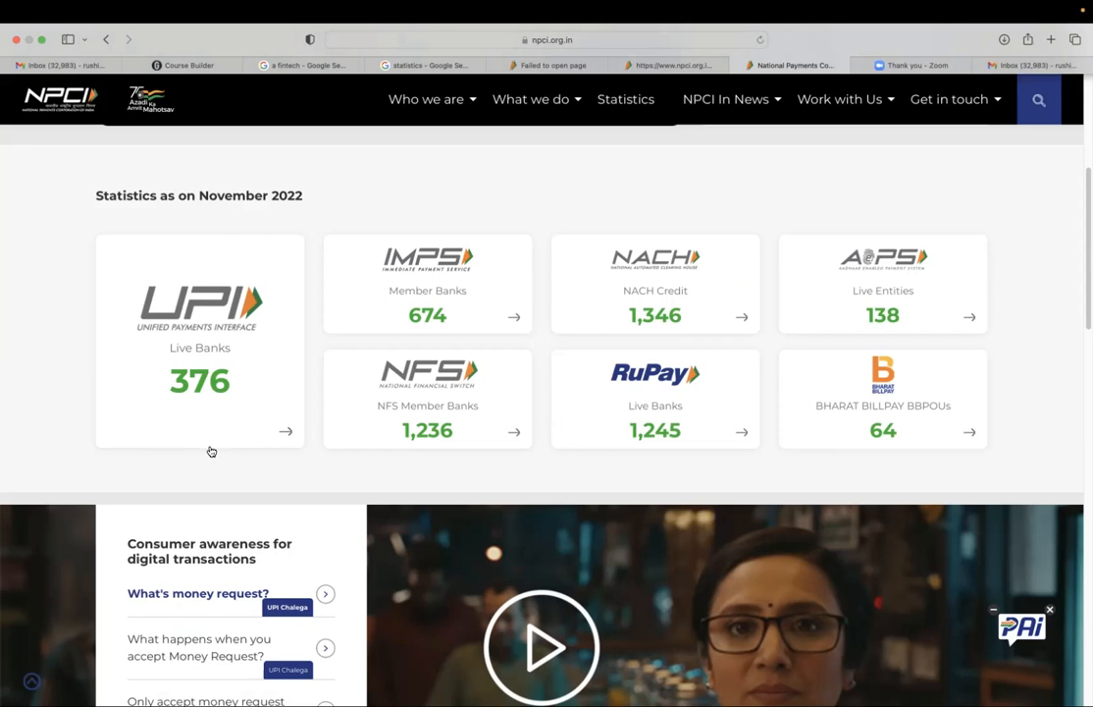
mouse_move(283, 445)
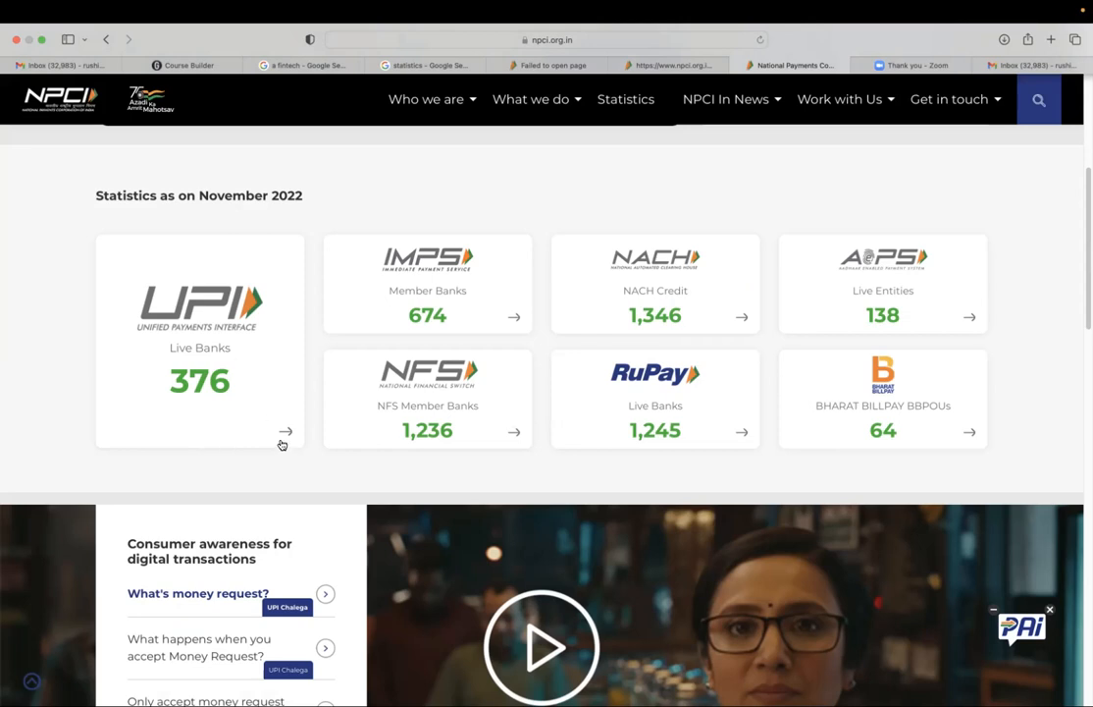
left_click(286, 432)
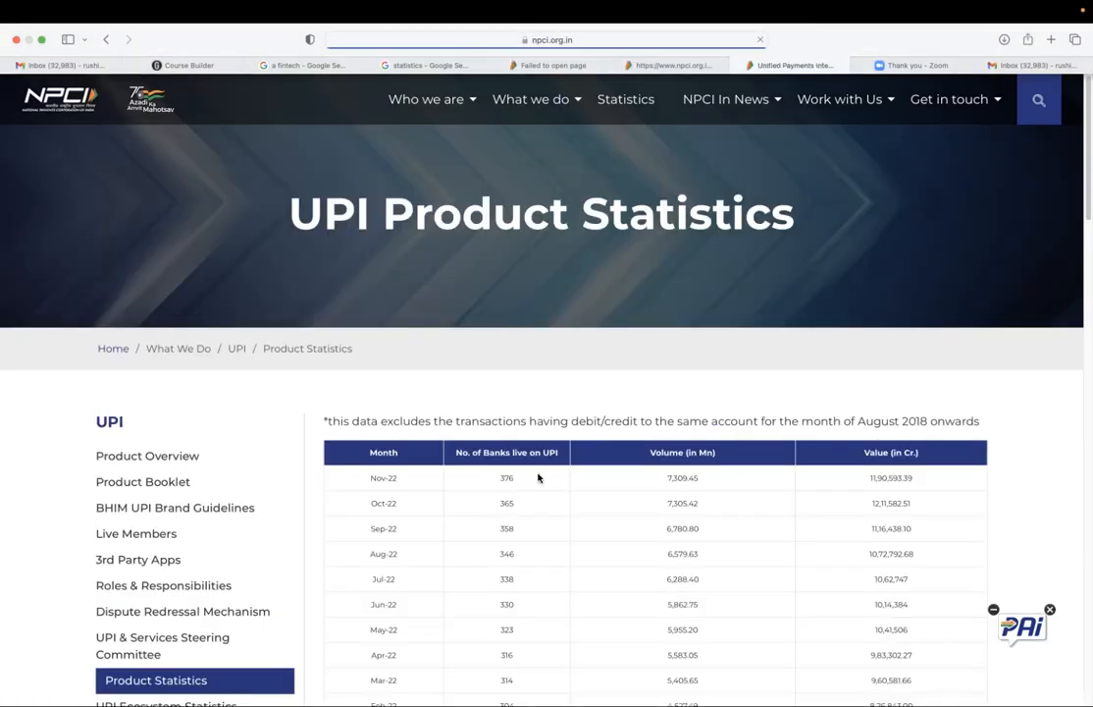
scroll("down", 3)
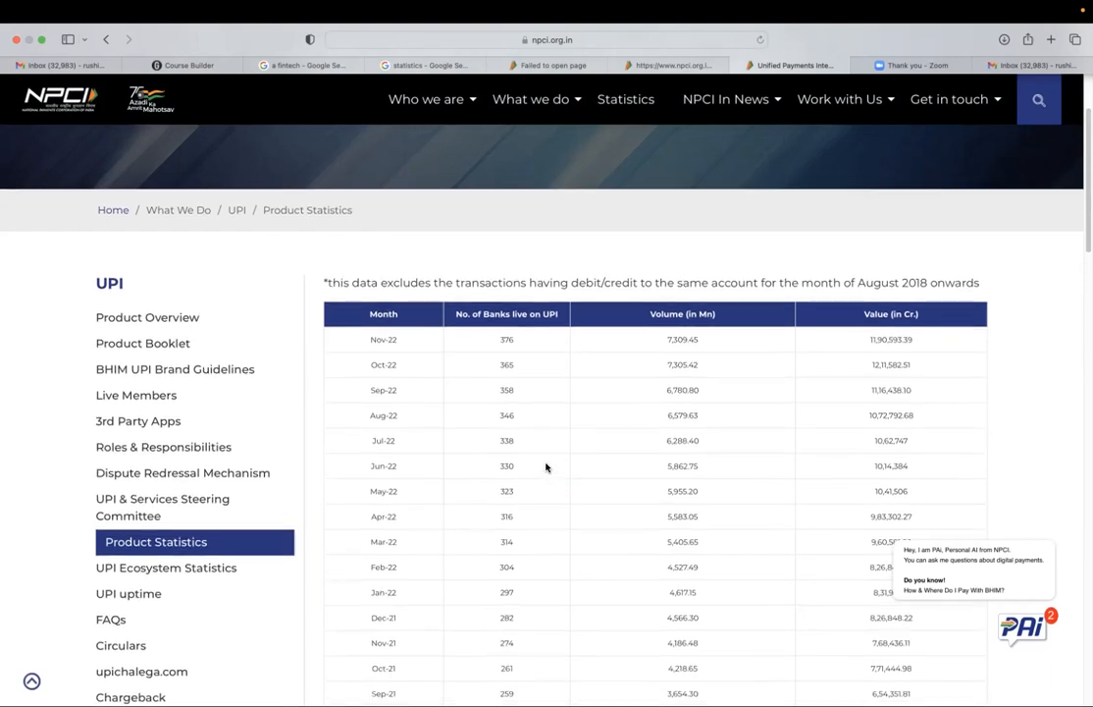
scroll("down", 3)
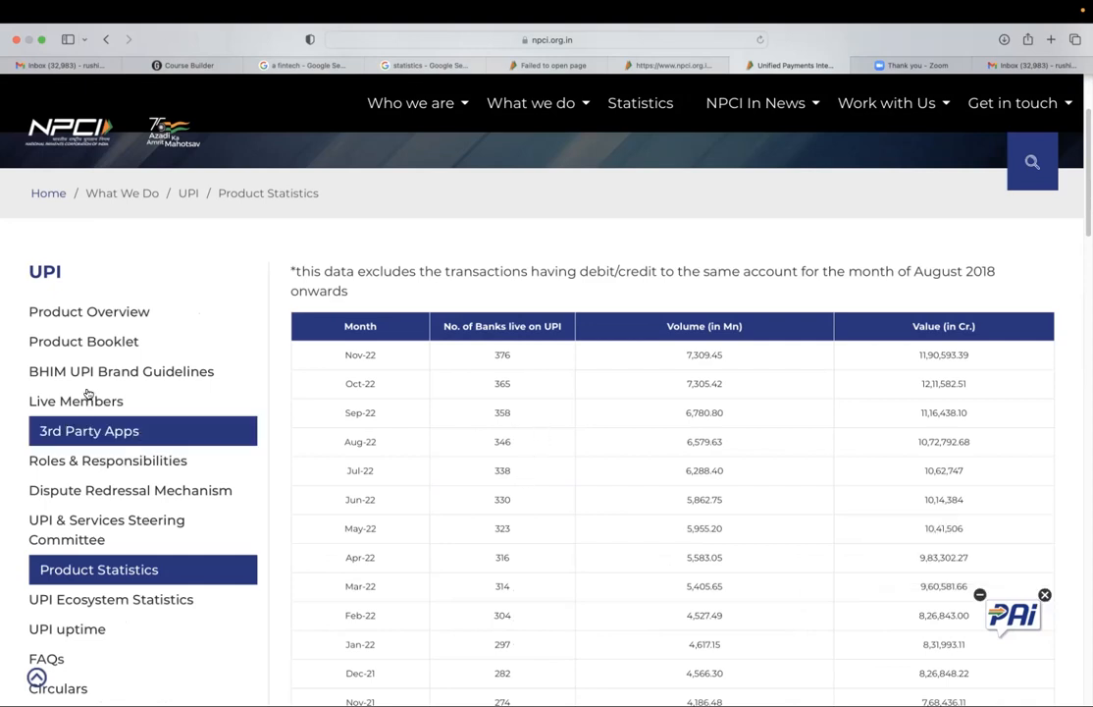
Open UPI Live Members and scroll through the 376 banks (57 PSP, 319 issuers).
left_click(76, 400)
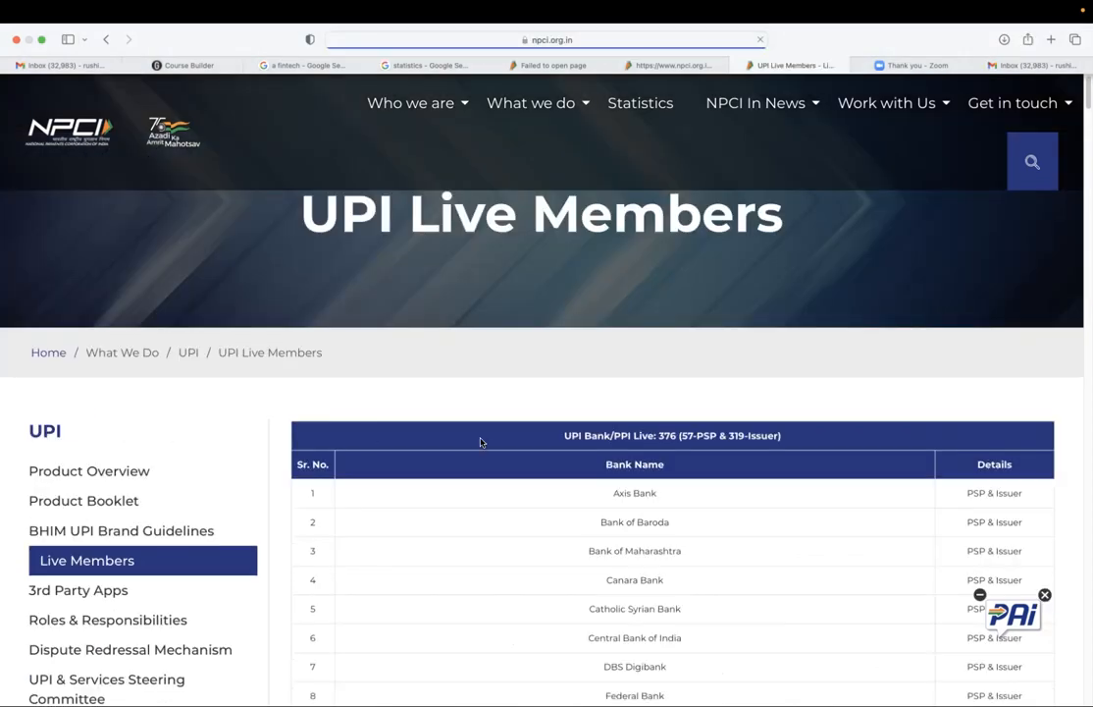
scroll("down", 3)
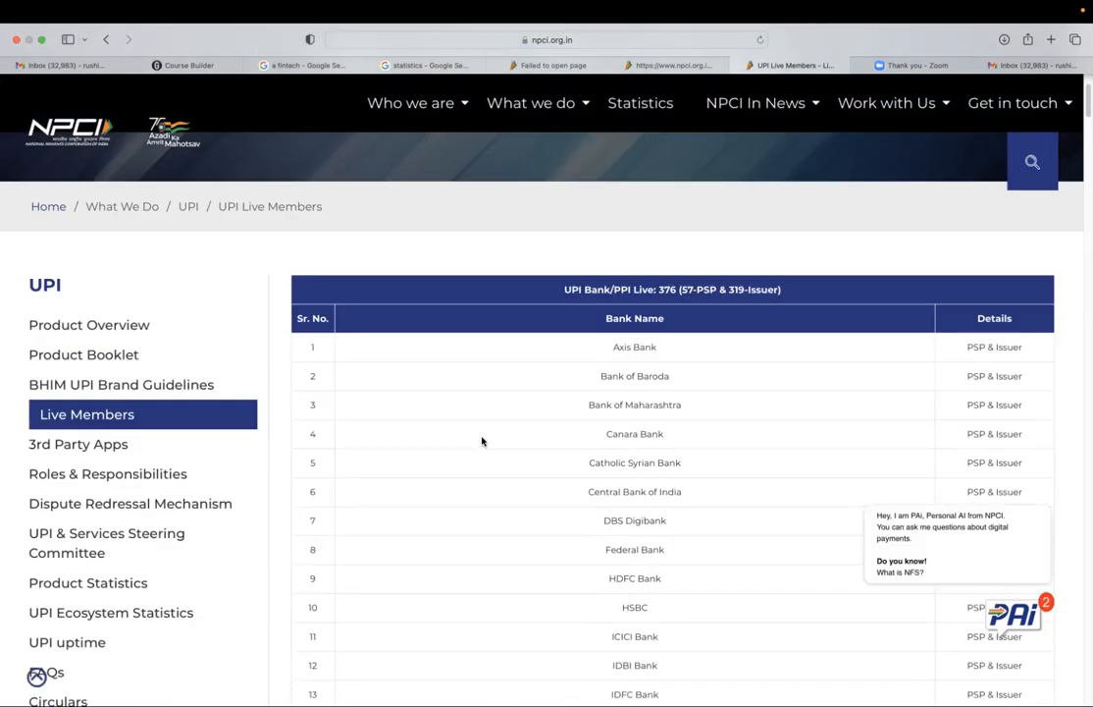
scroll("down", 3)
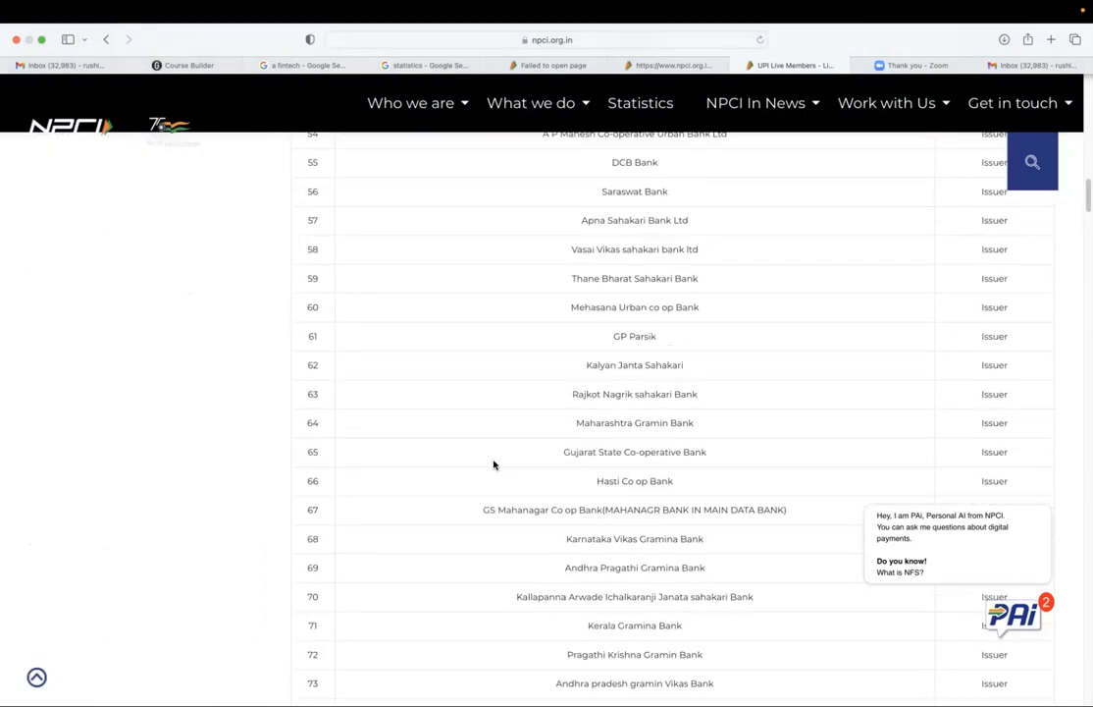
scroll("down", 3)
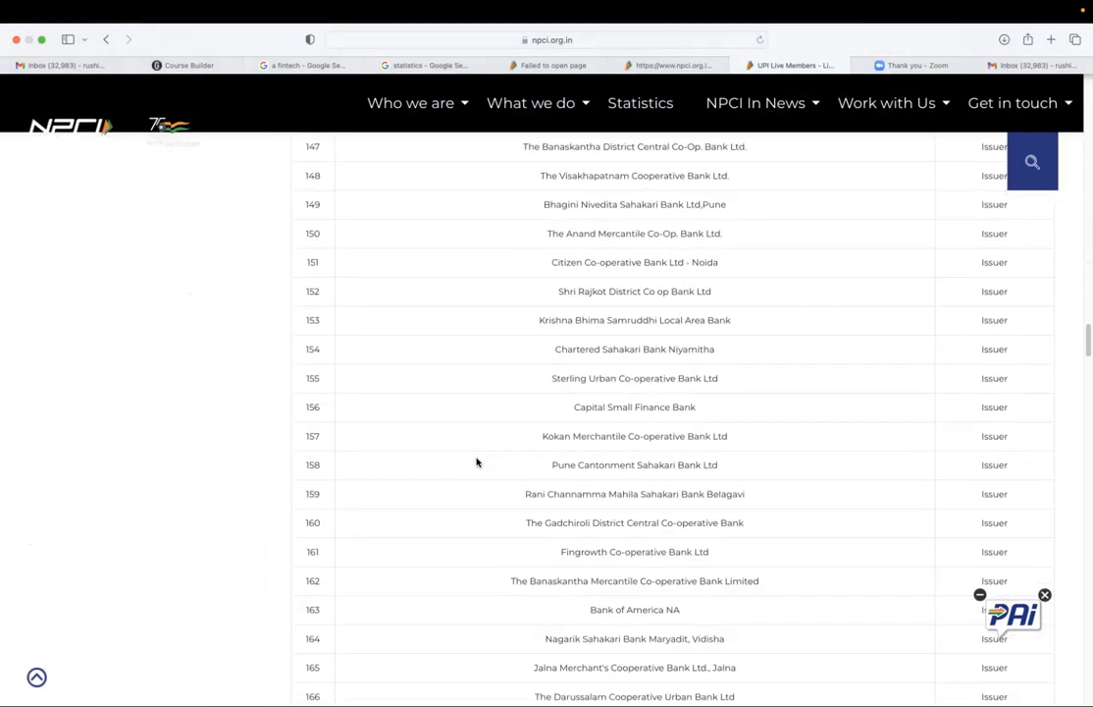
scroll("down", 3)
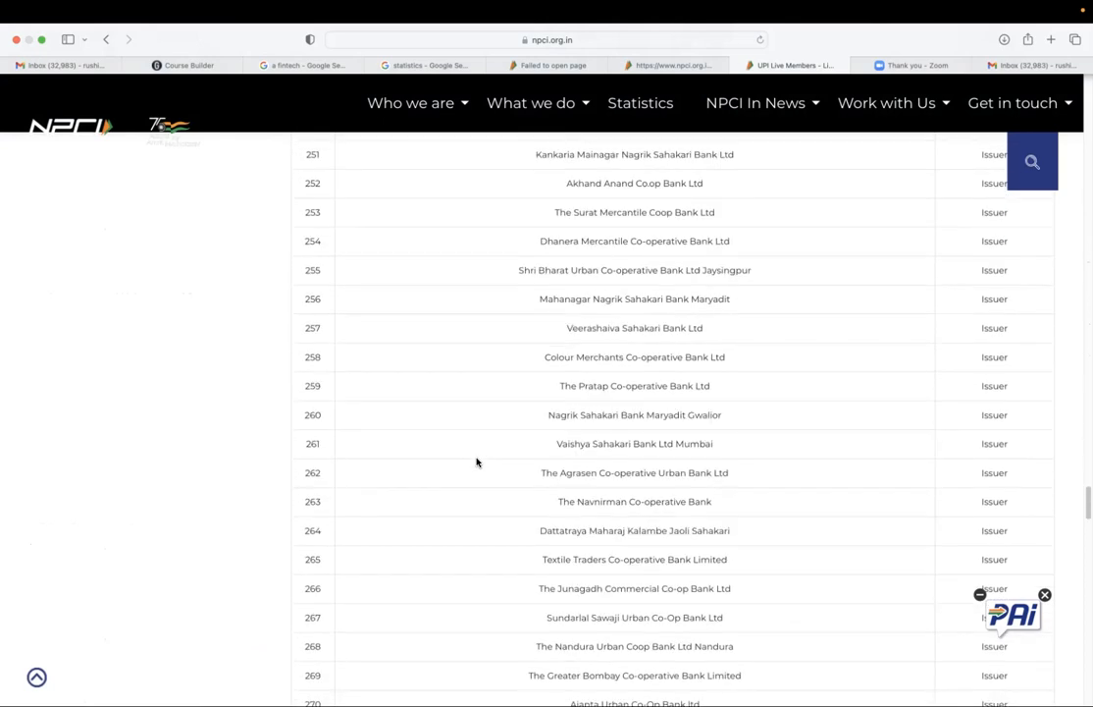
scroll("down", 3)
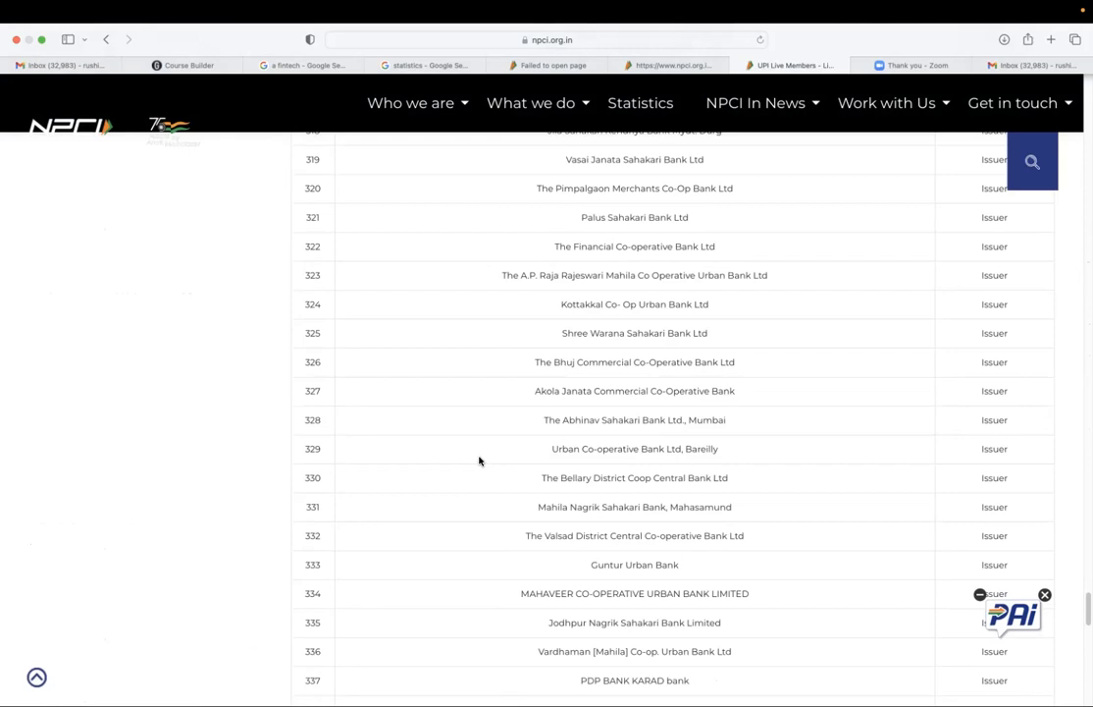
scroll("down", 3)
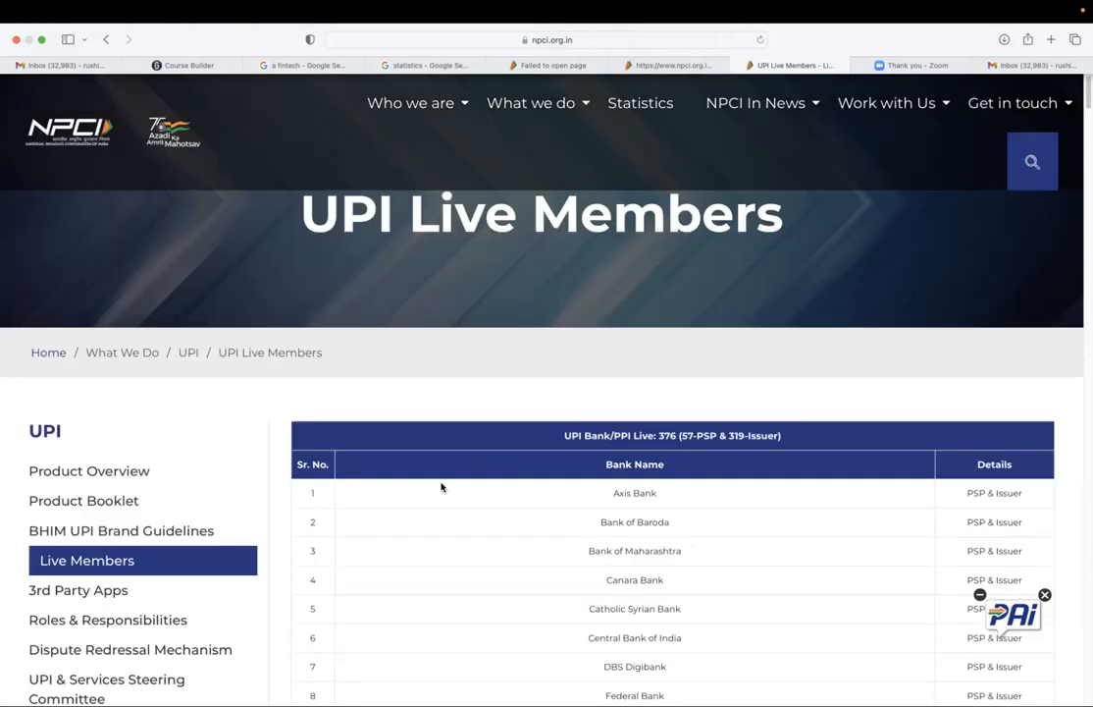
scroll("down", 3)
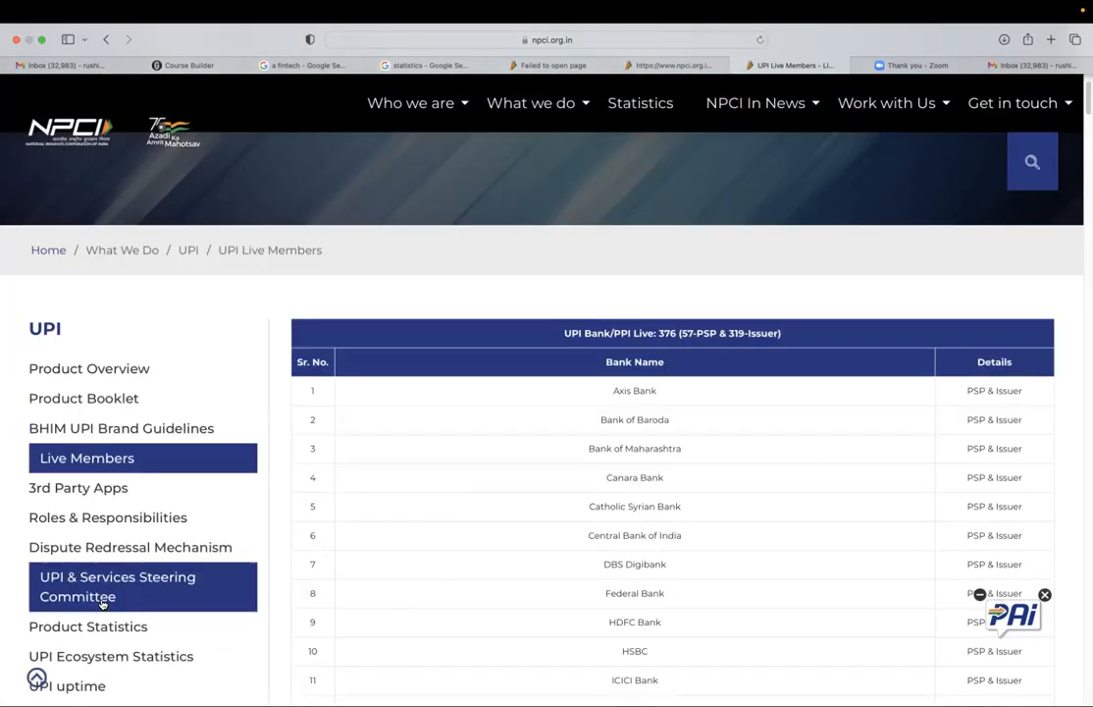
Browse the UPI 3rd Party Apps table, such as Amazon Pay and PhonePe, with PSP banks and handles.
left_click(79, 487)
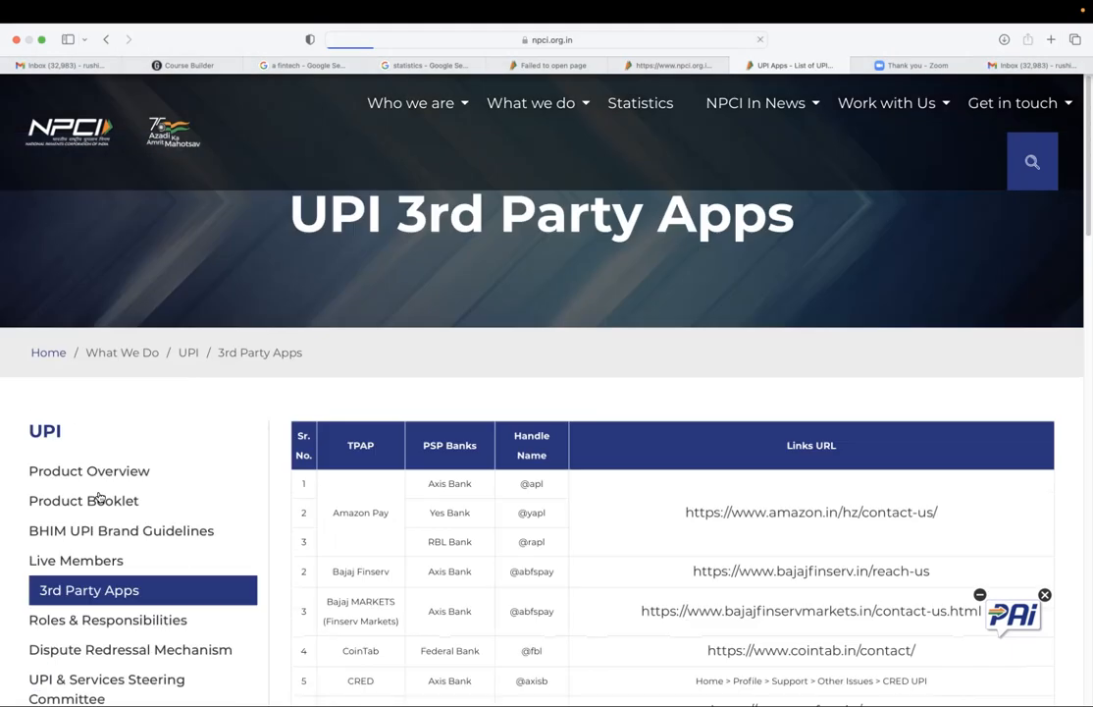
scroll("down", 3)
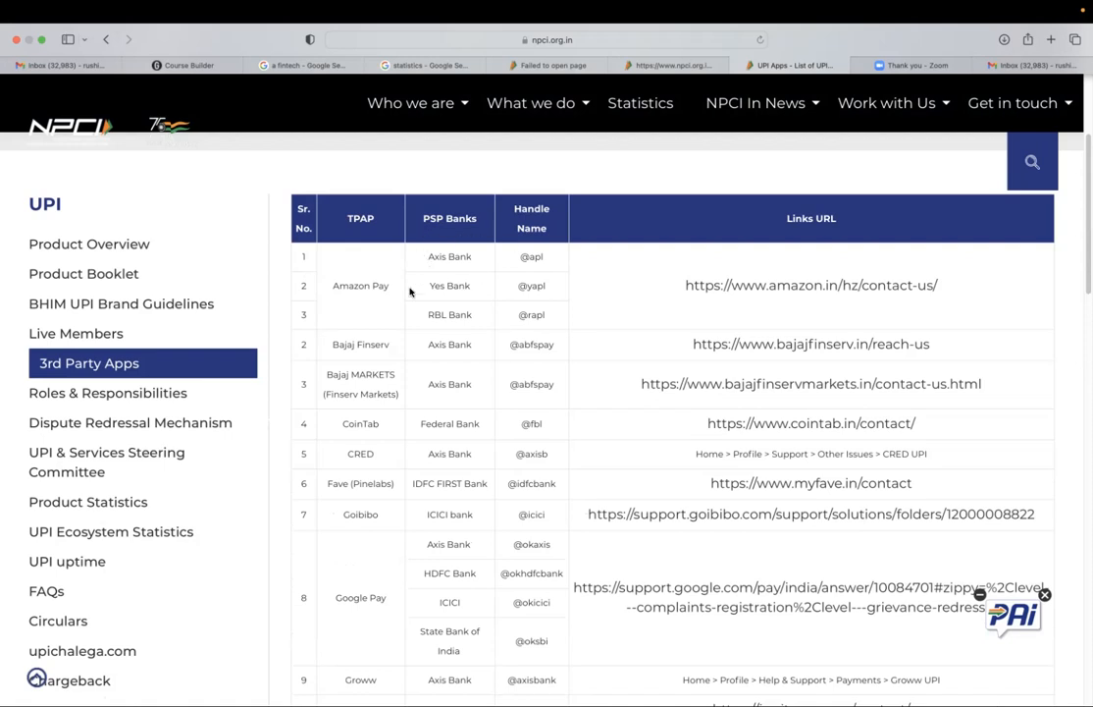
mouse_move(370, 486)
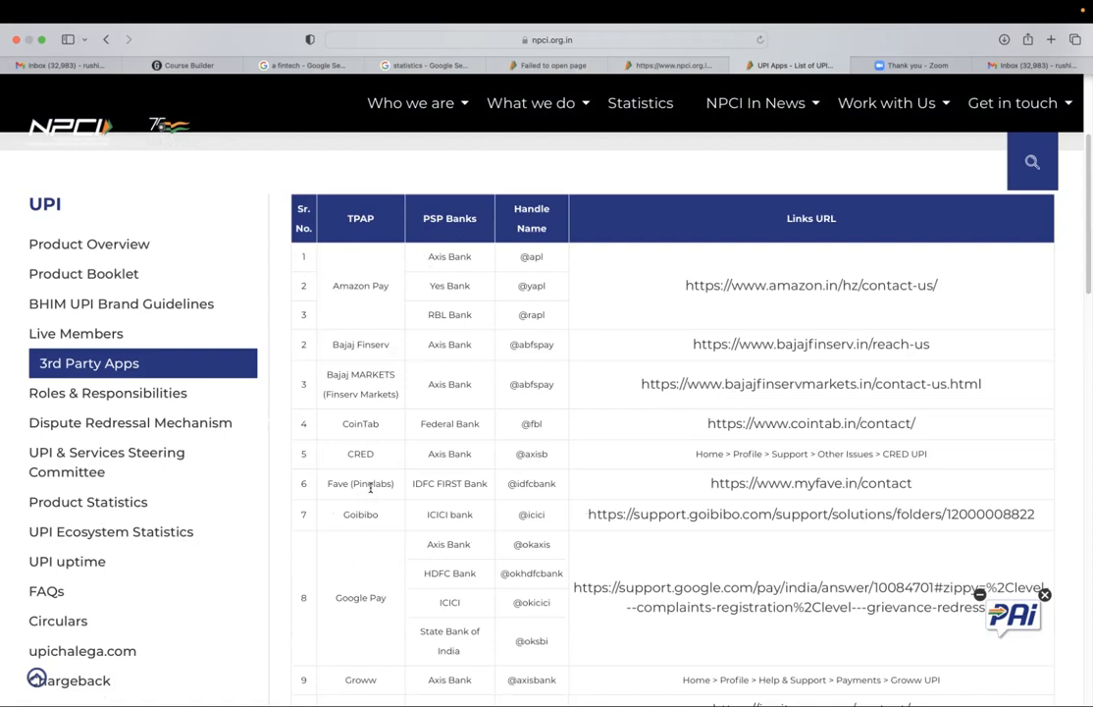
scroll("down", 3)
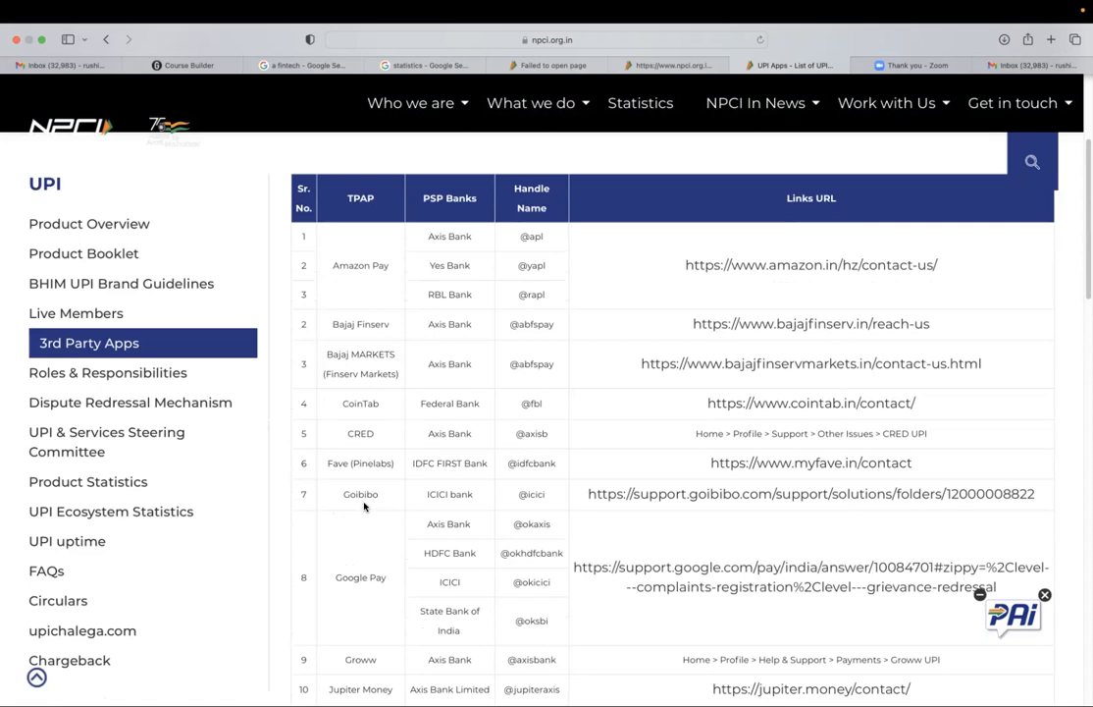
scroll("down", 3)
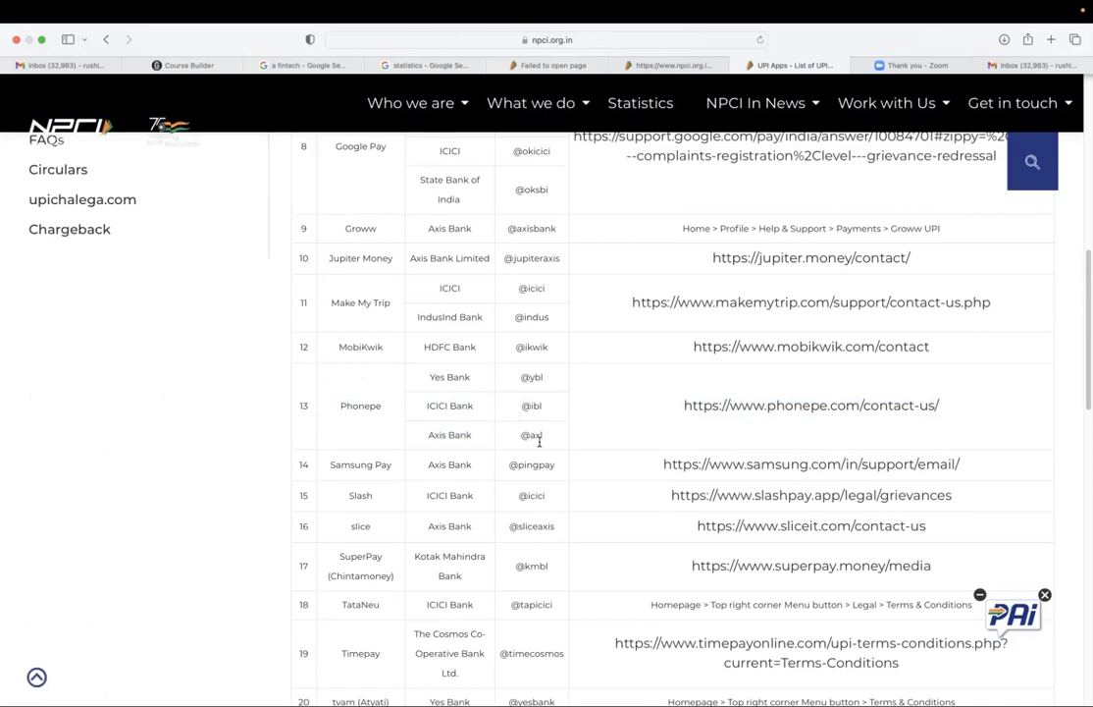
mouse_move(401, 441)
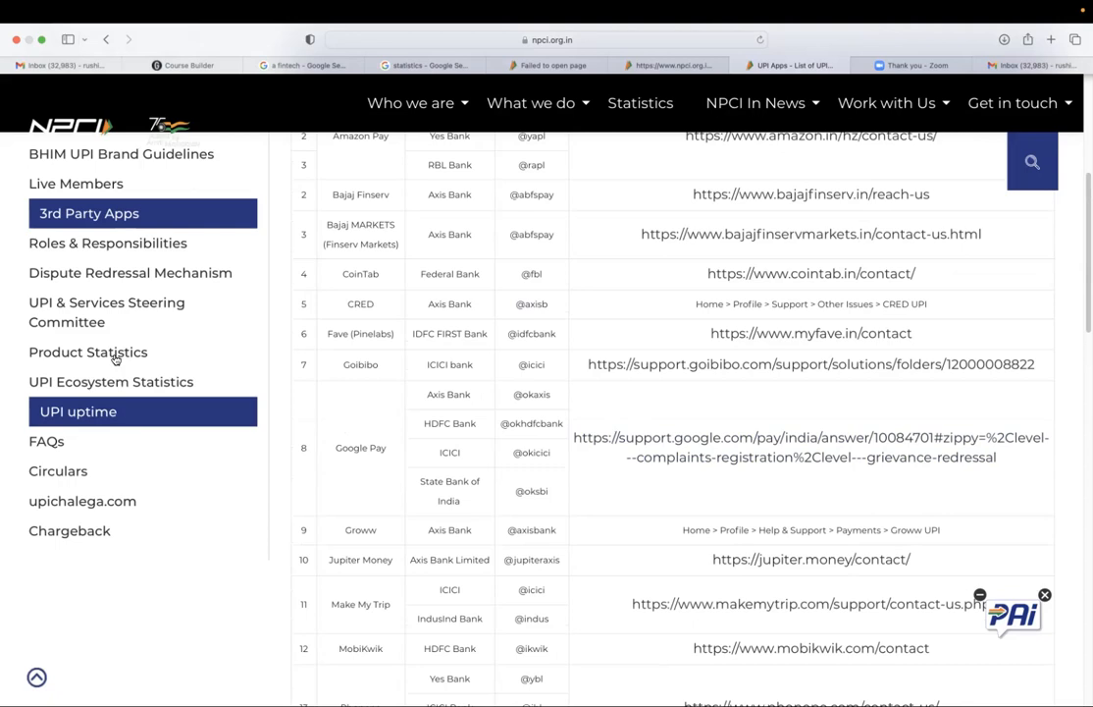
Open UPI Ecosystem Statistics and view the Nov 2022 Top 50 Banks Performance table.
left_click(88, 351)
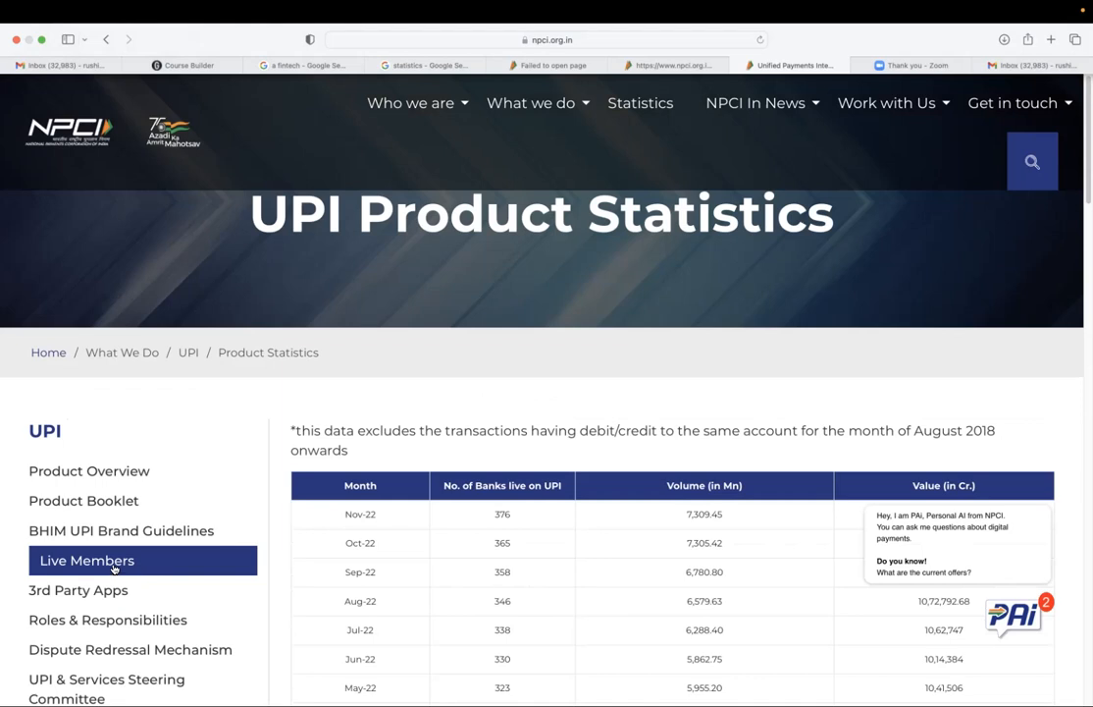
scroll("down", 3)
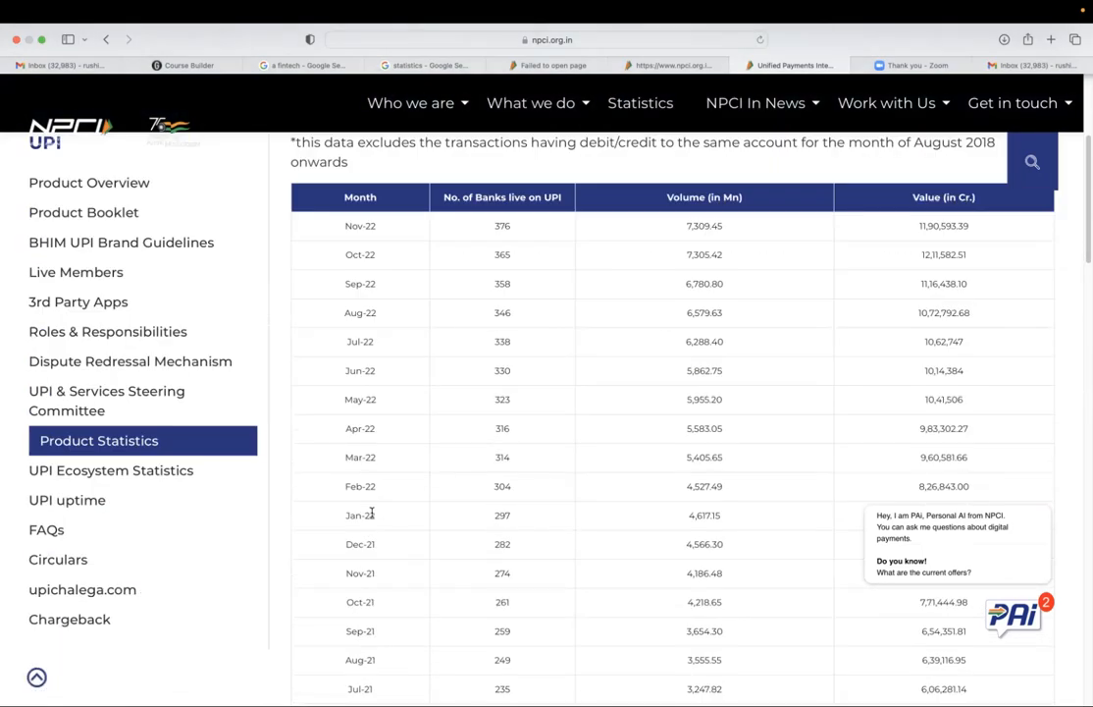
left_click(111, 470)
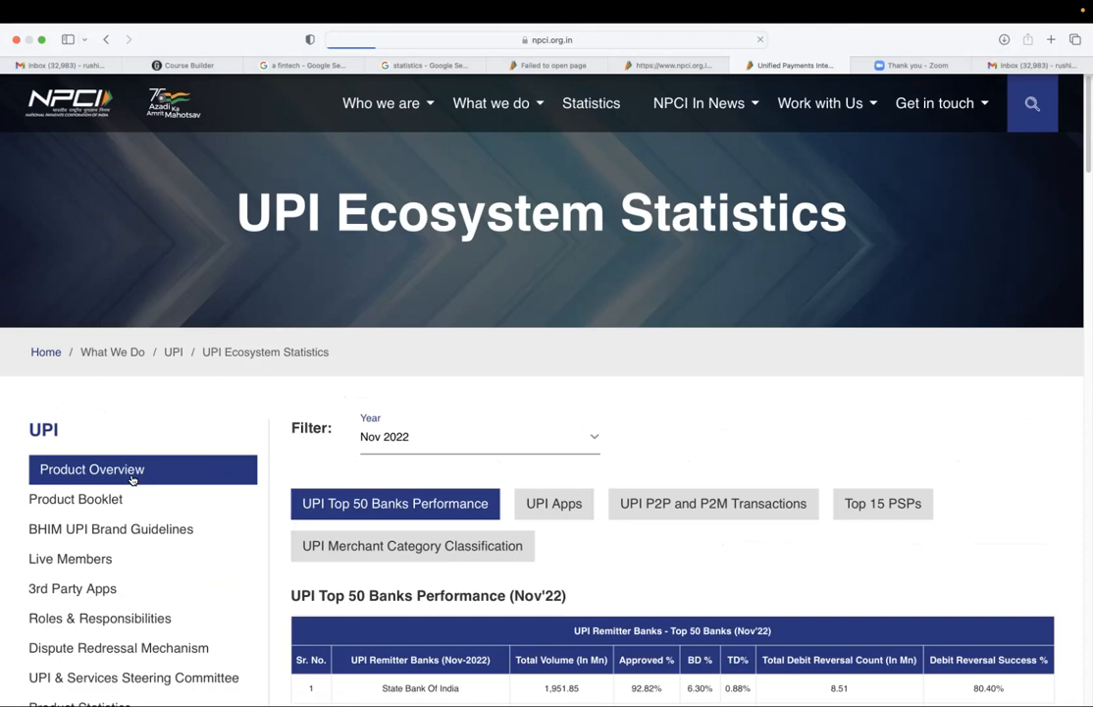
scroll("down", 3)
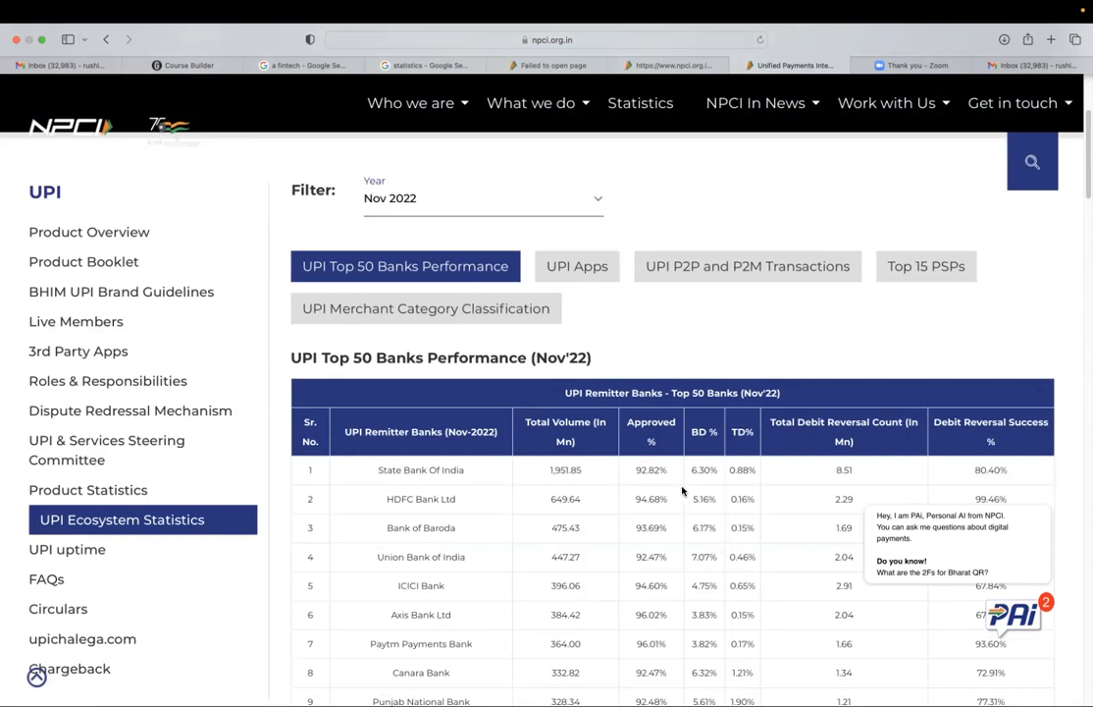
mouse_move(631, 441)
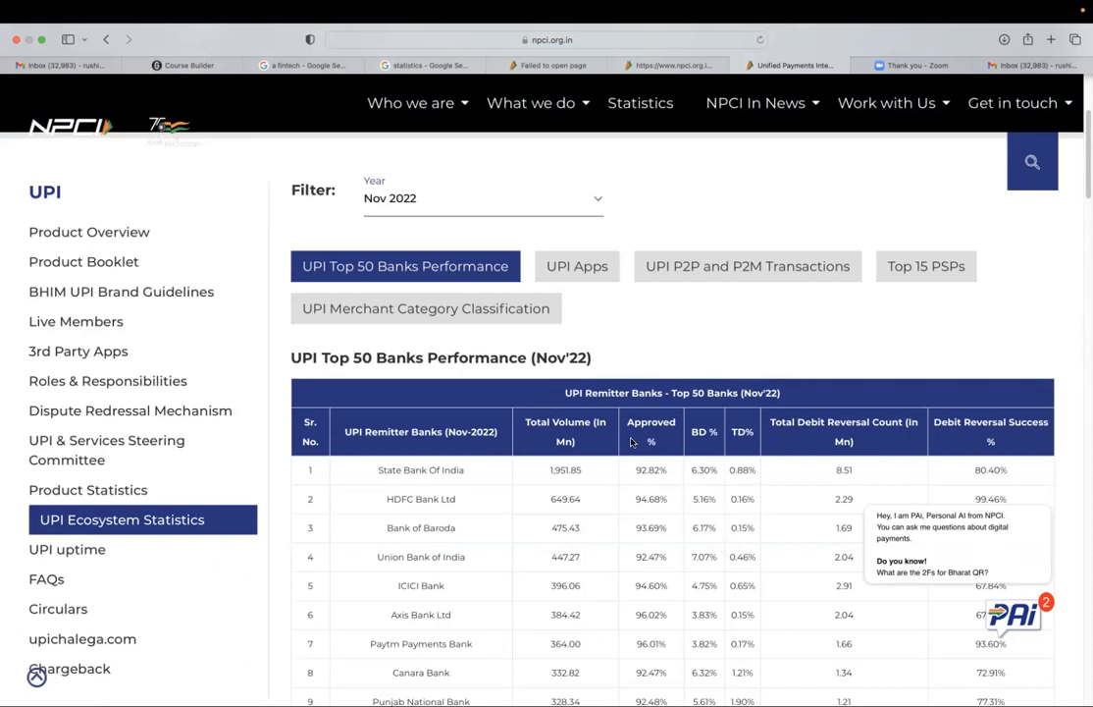
left_click(576, 266)
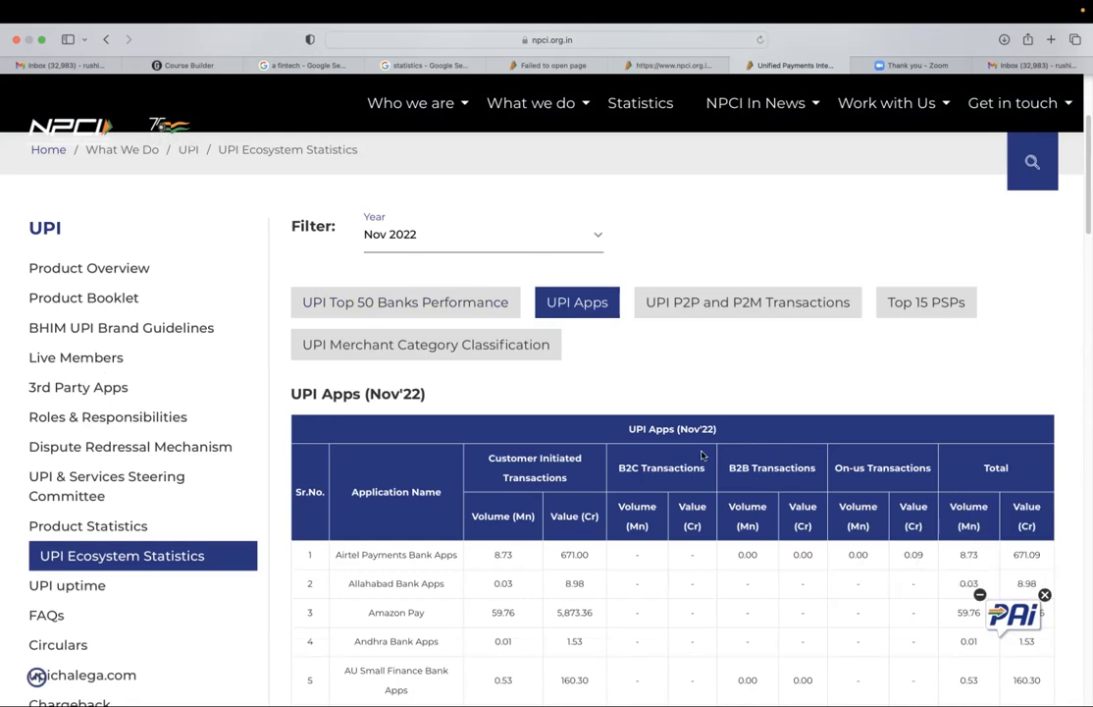
scroll("down", 3)
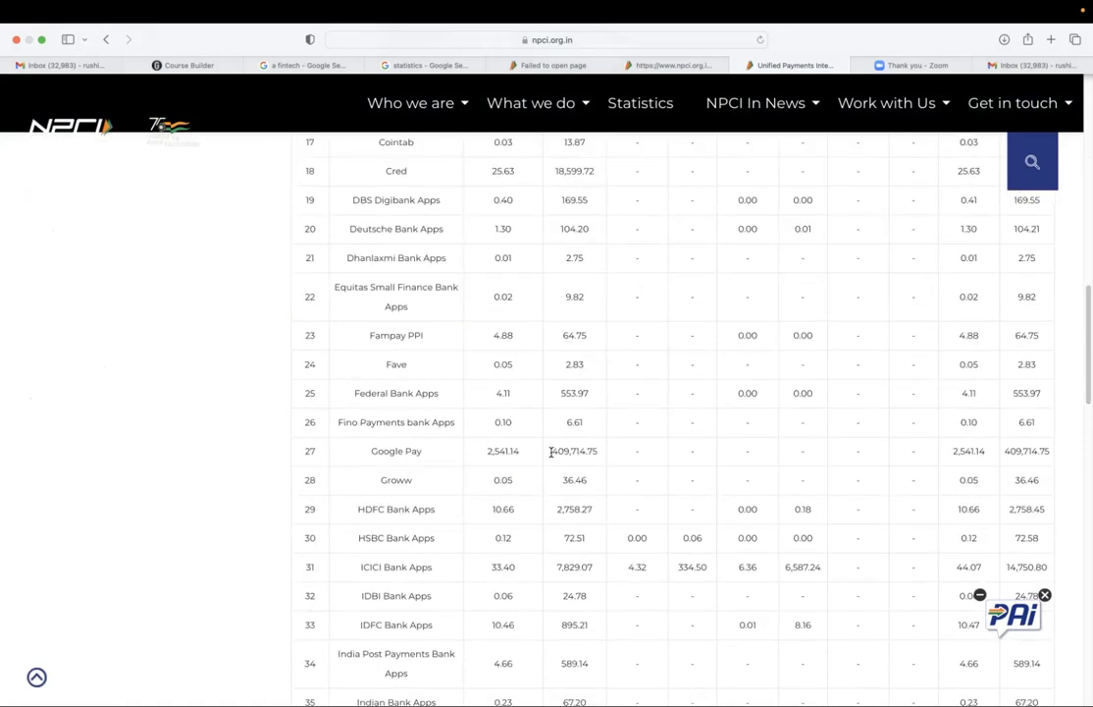
mouse_move(583, 465)
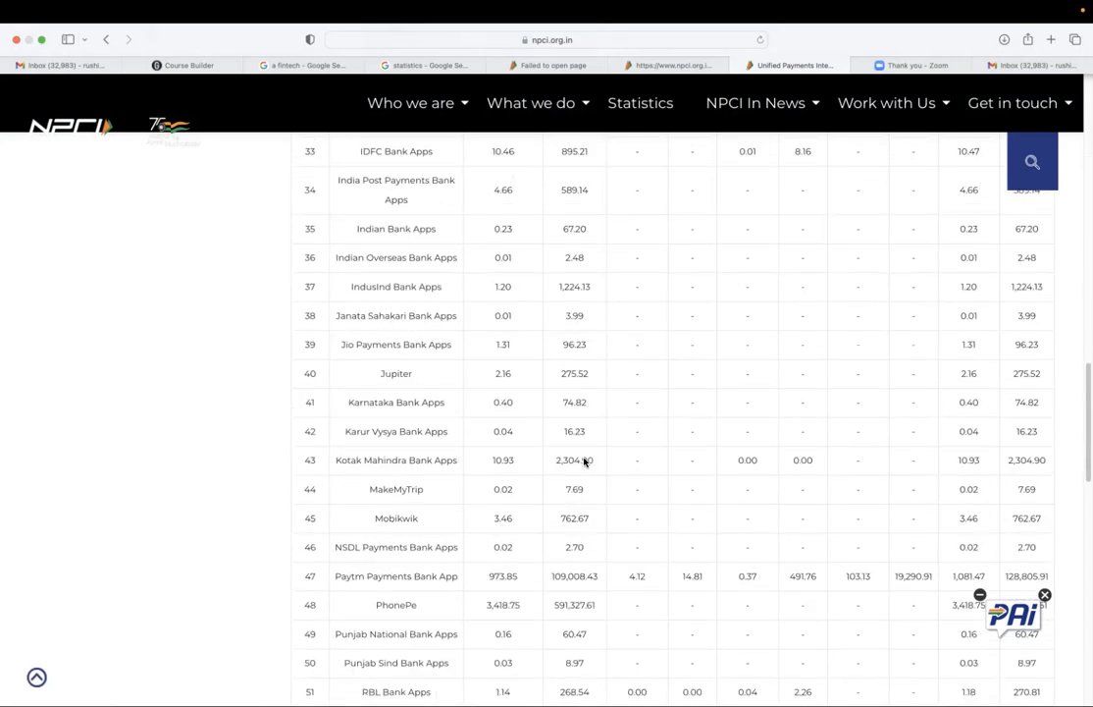
scroll("down", 3)
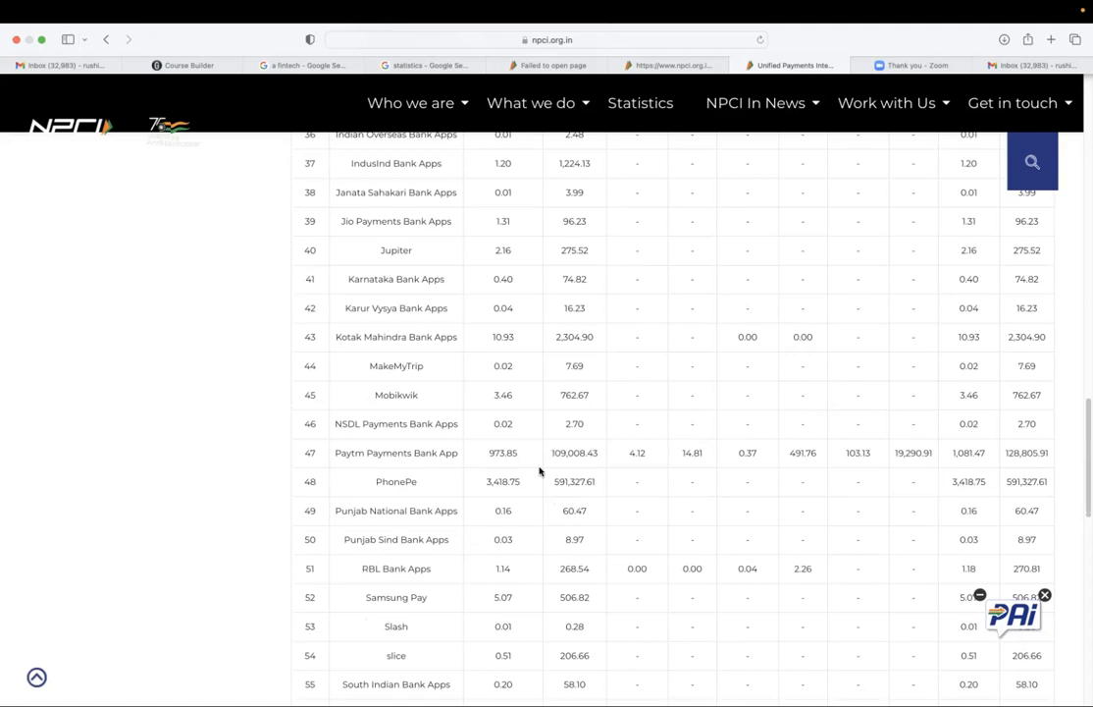
double_click(574, 481)
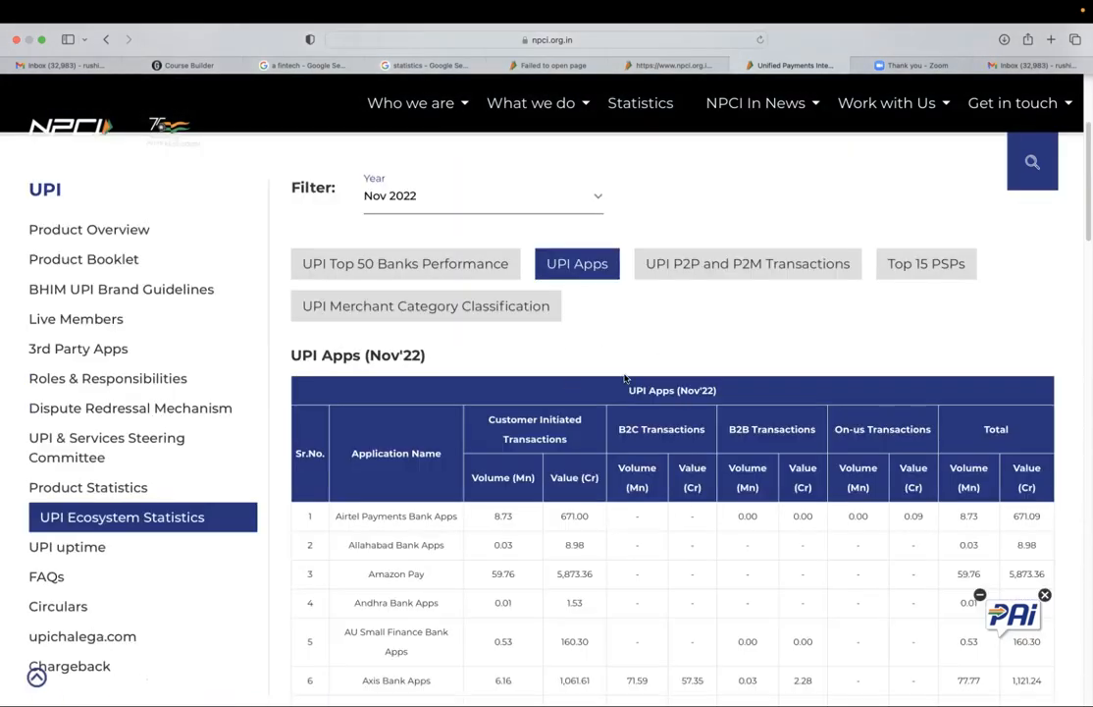
left_click(405, 263)
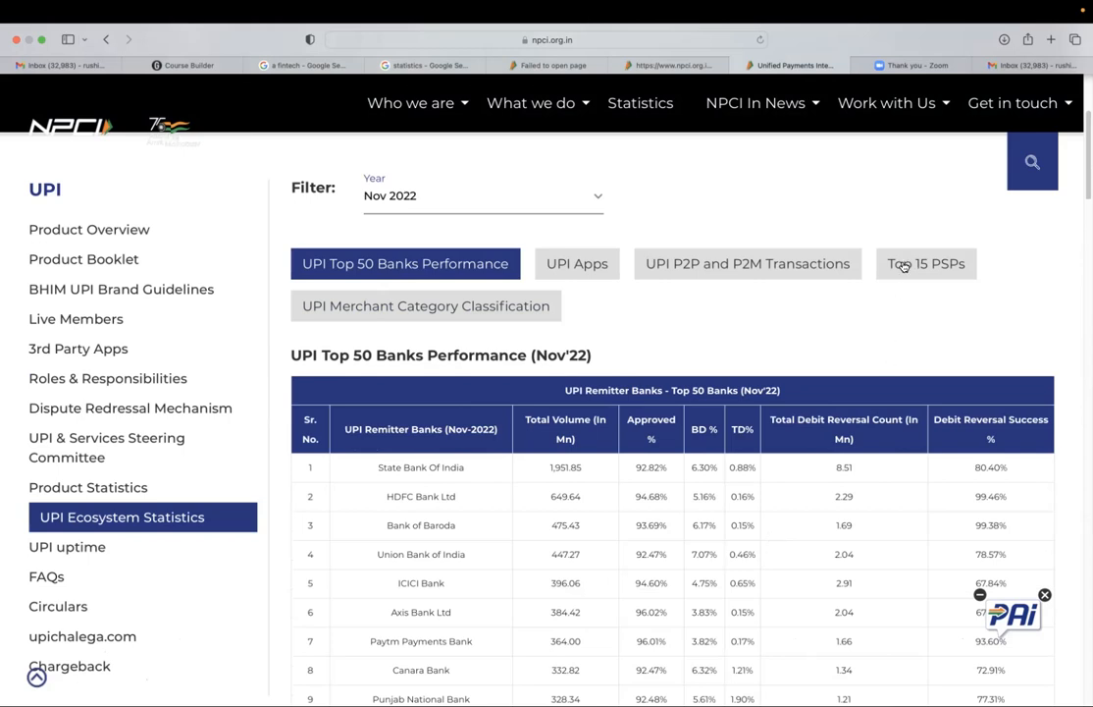
View the Nov 2022 Top 15 PSPs table led by Yes Bank, then open IMPS Product Overview.
left_click(926, 263)
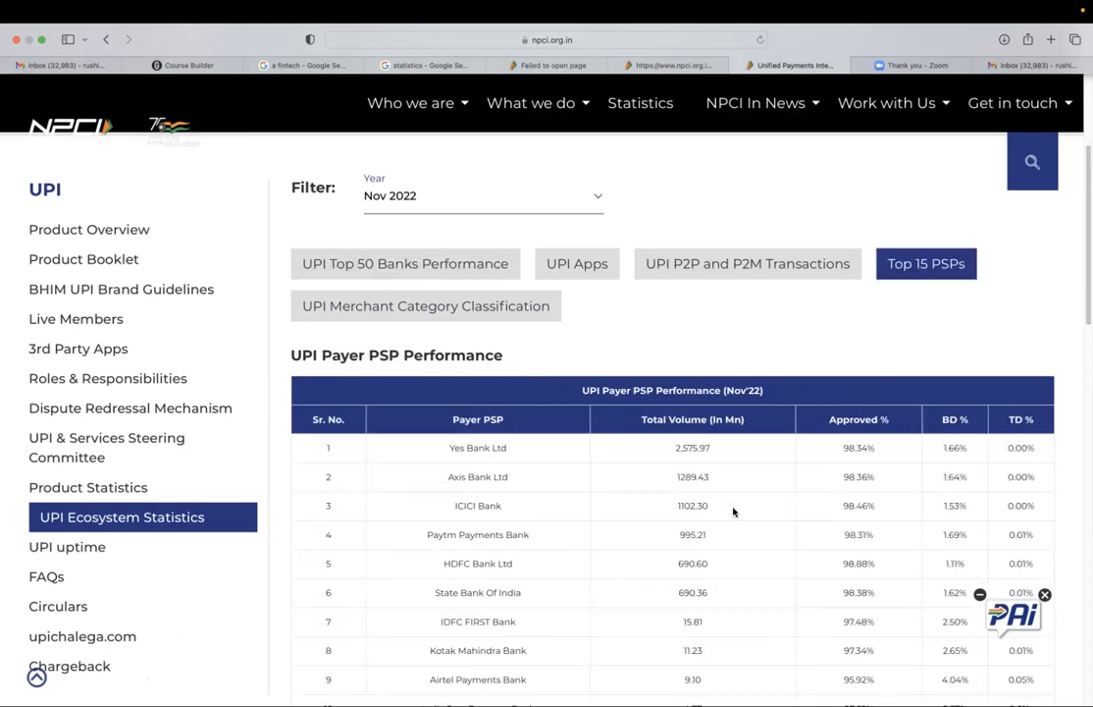
mouse_move(729, 523)
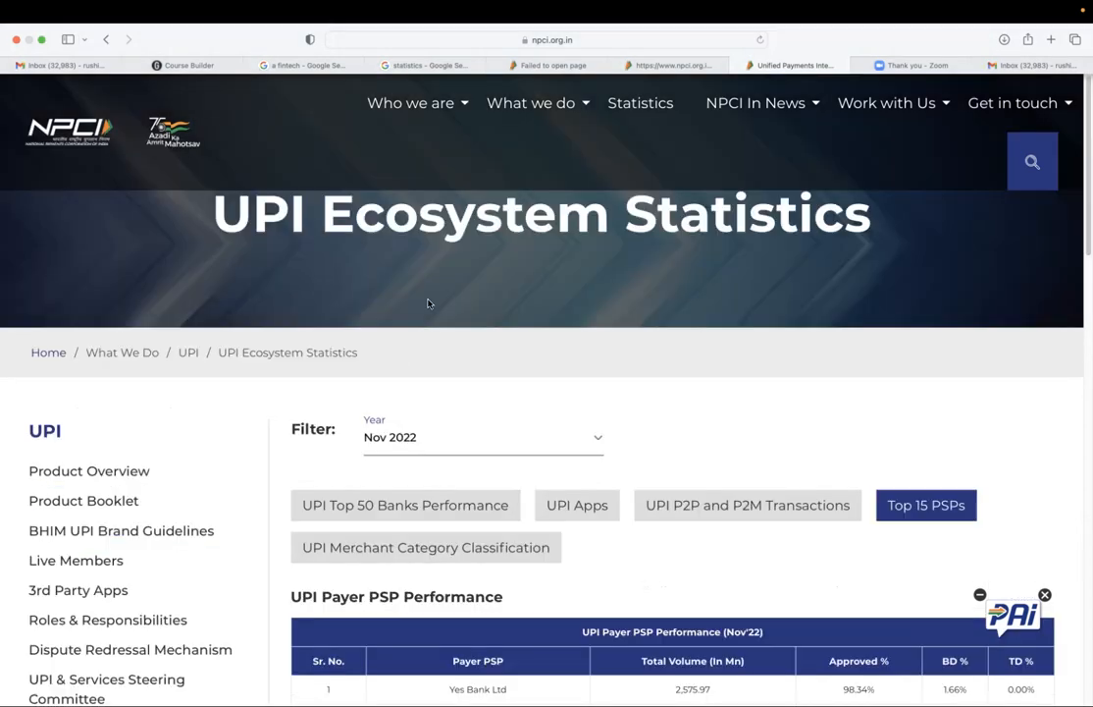
left_click(530, 102)
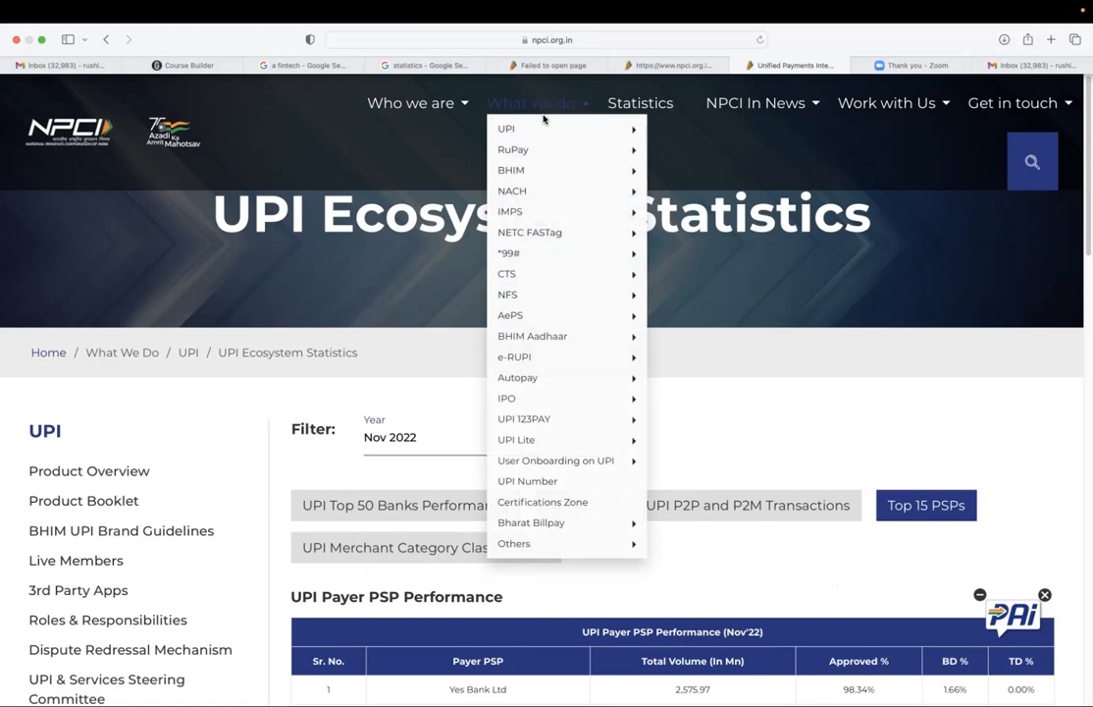
mouse_move(505, 128)
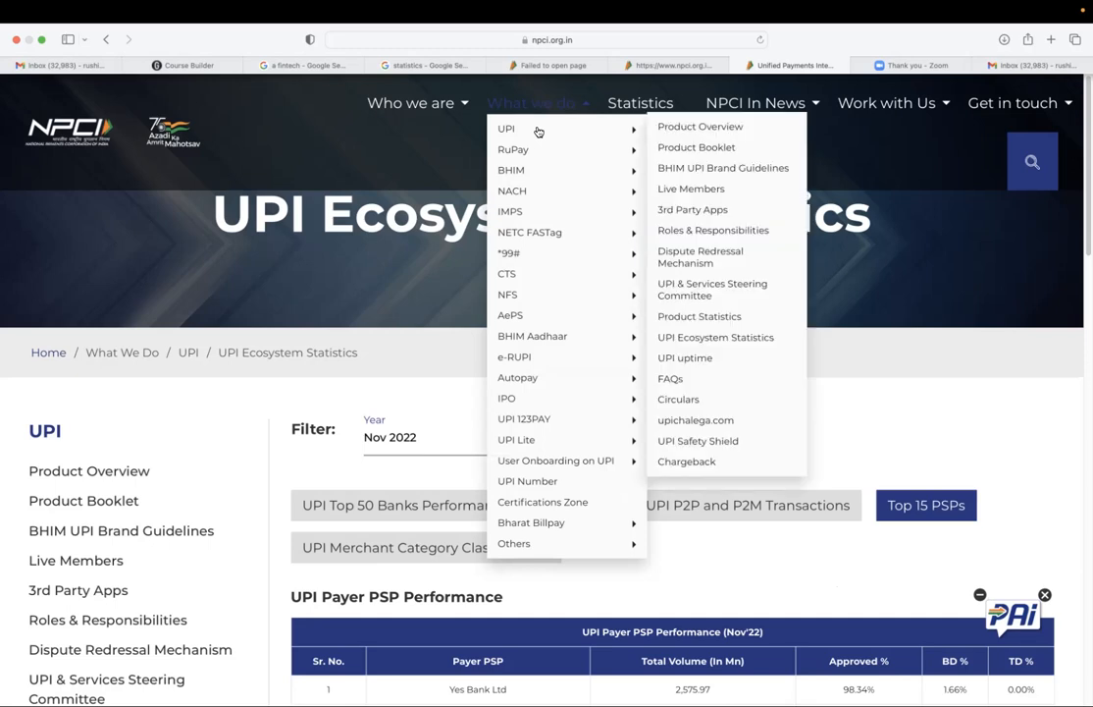
mouse_move(583, 131)
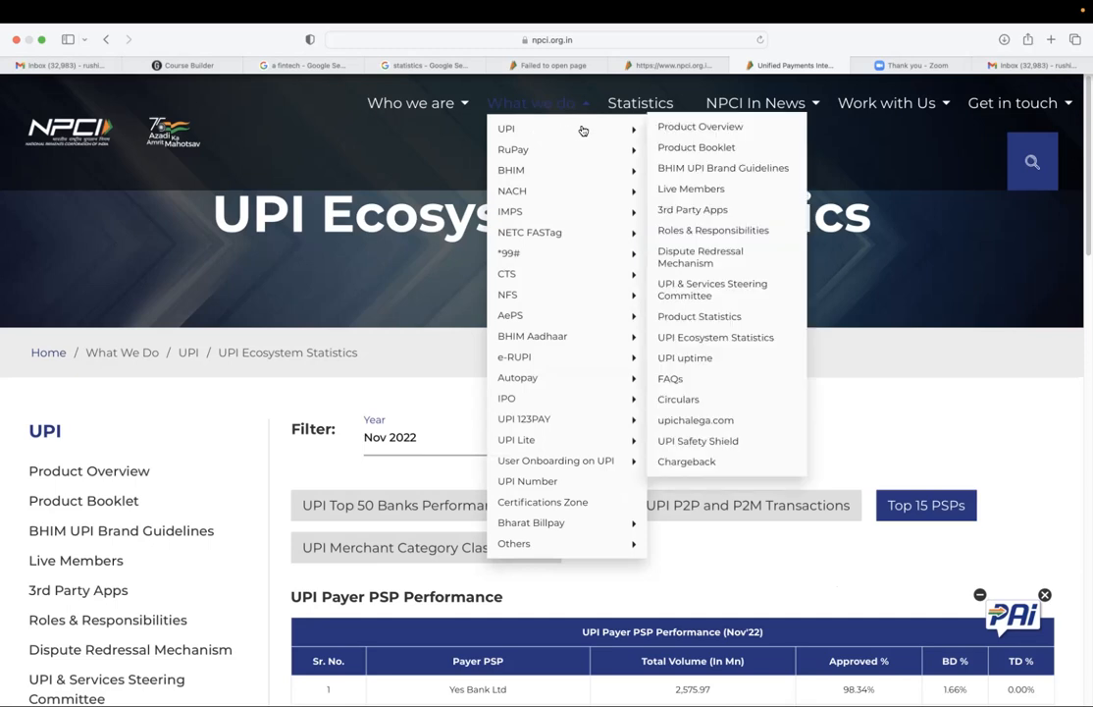
mouse_move(509, 211)
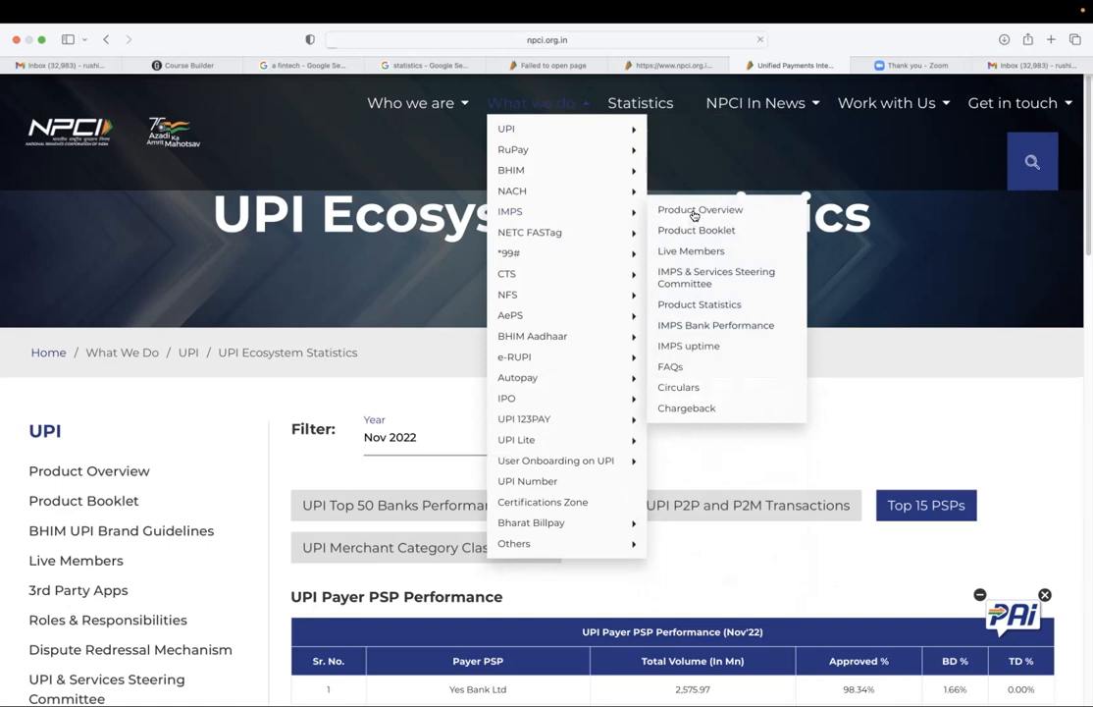
left_click(701, 209)
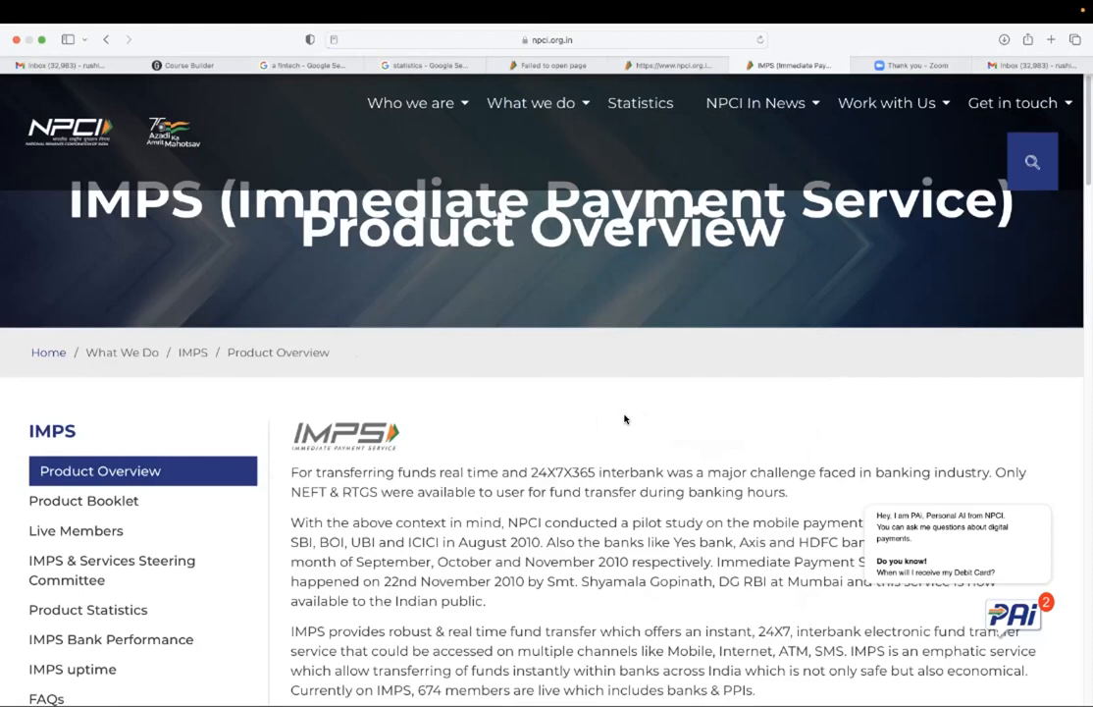
Review the IMPS Live Members list of 50 banks, then open AePS Product Overview.
scroll("down", 3)
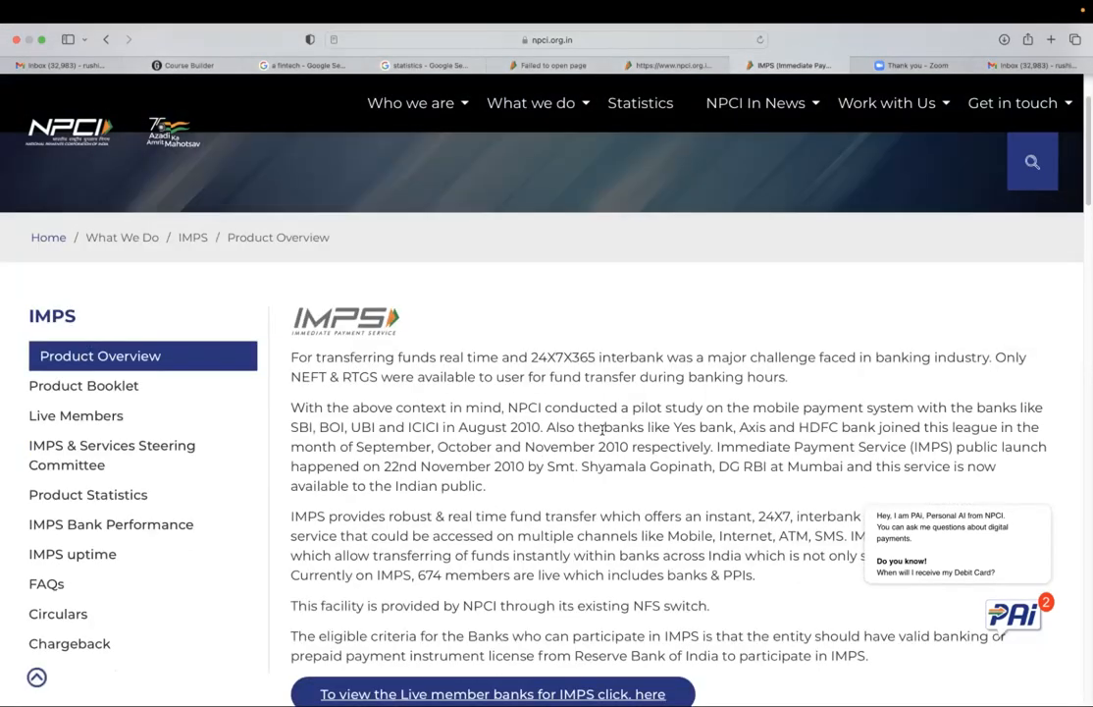
left_click(530, 102)
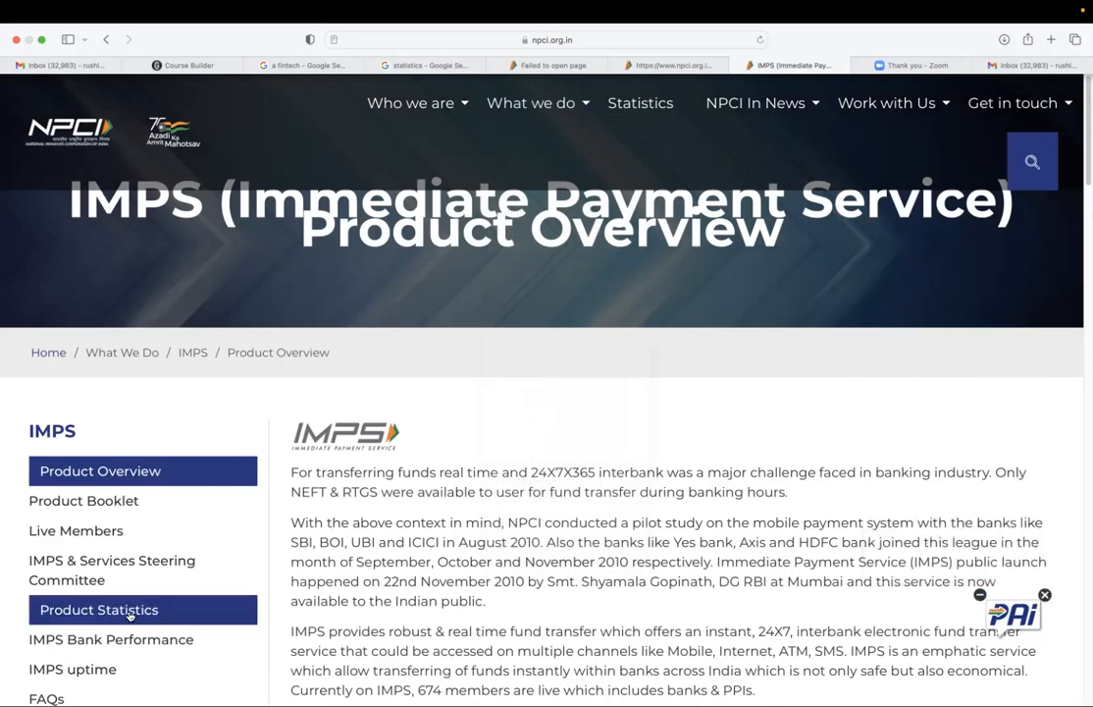
left_click(98, 609)
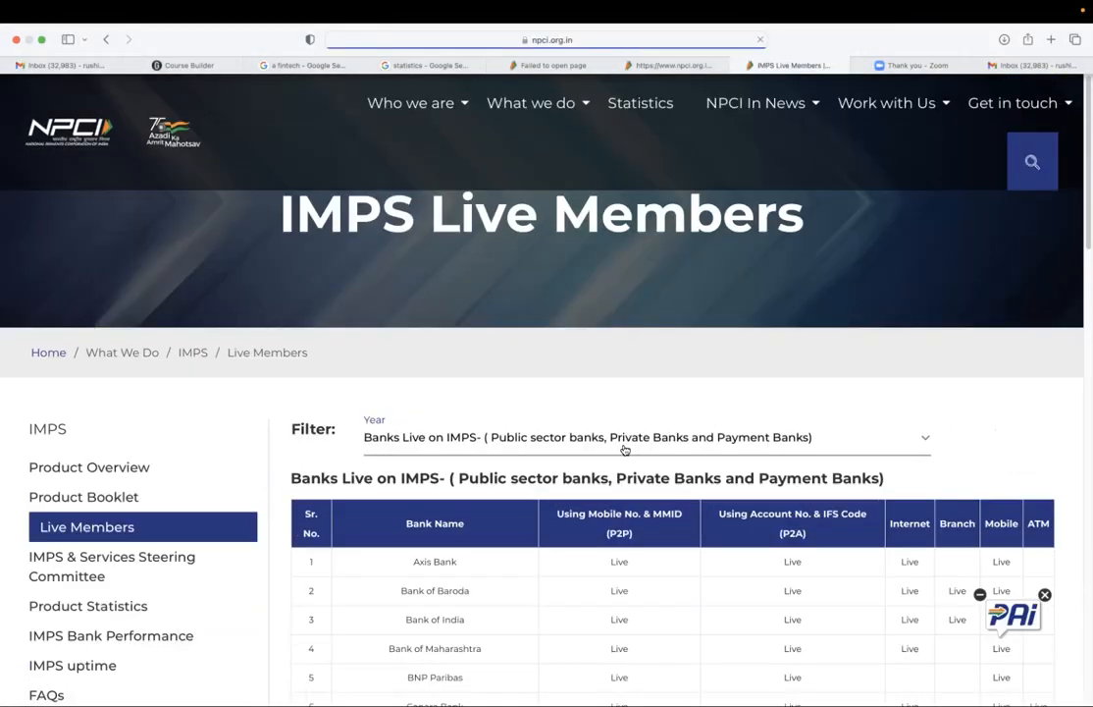
scroll("down", 3)
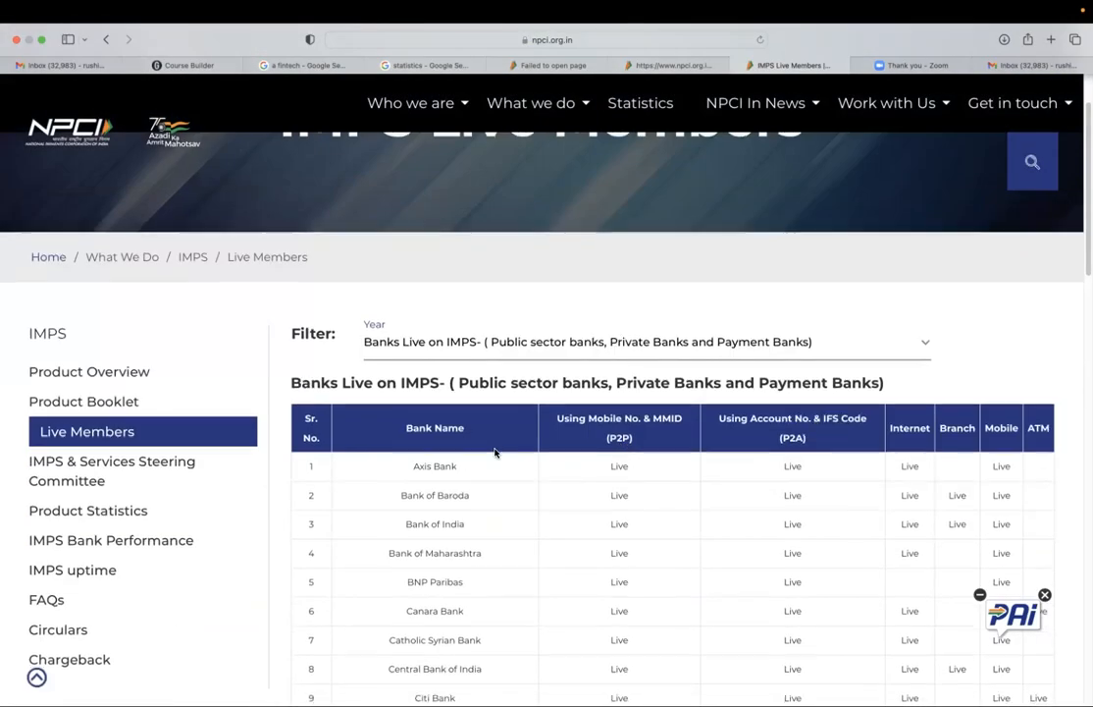
scroll("down", 3)
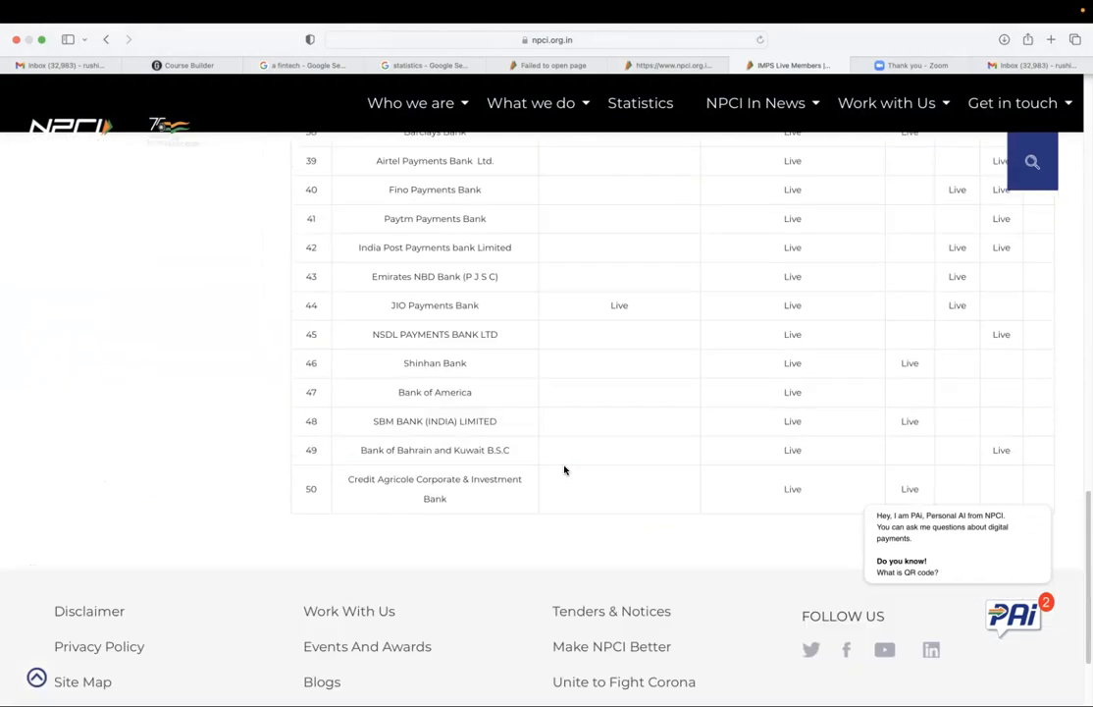
left_click(530, 102)
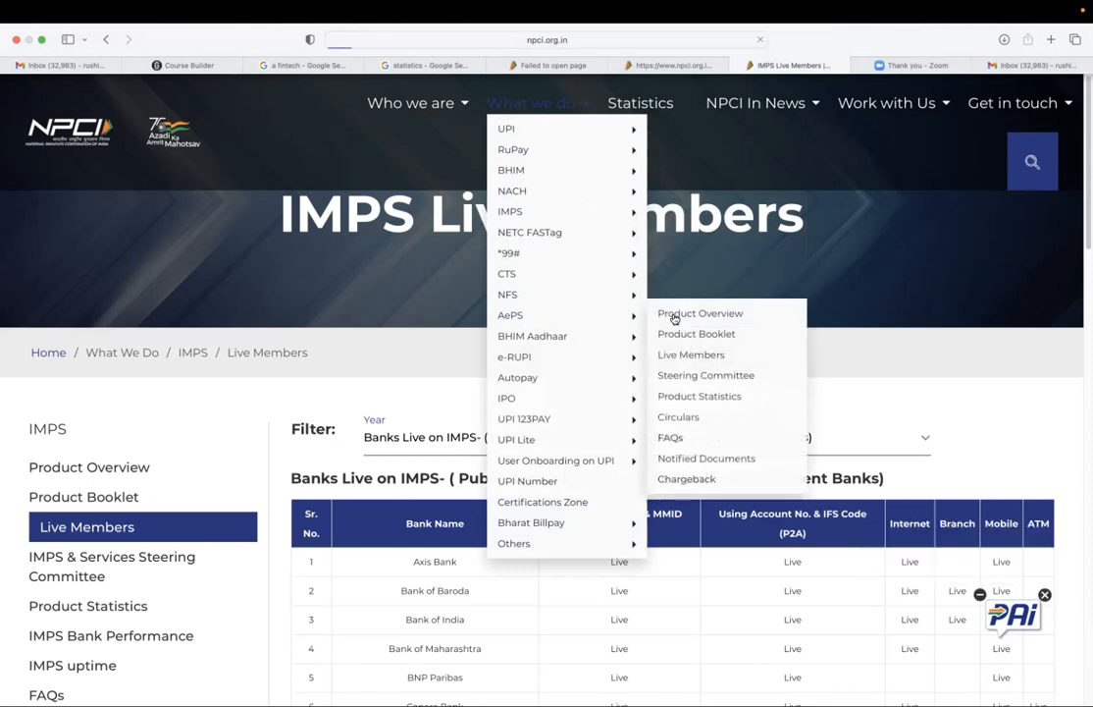
left_click(699, 313)
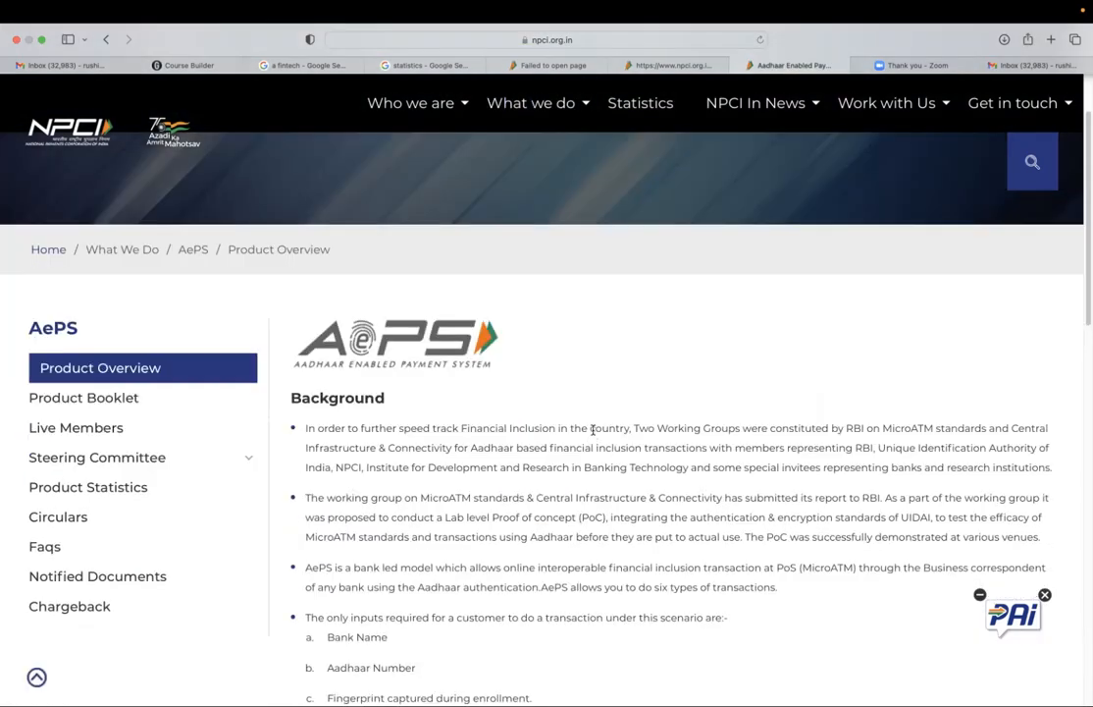
Open AePS Live Members, listing mainline commercial banks with Yes/No service support.
scroll("down", 3)
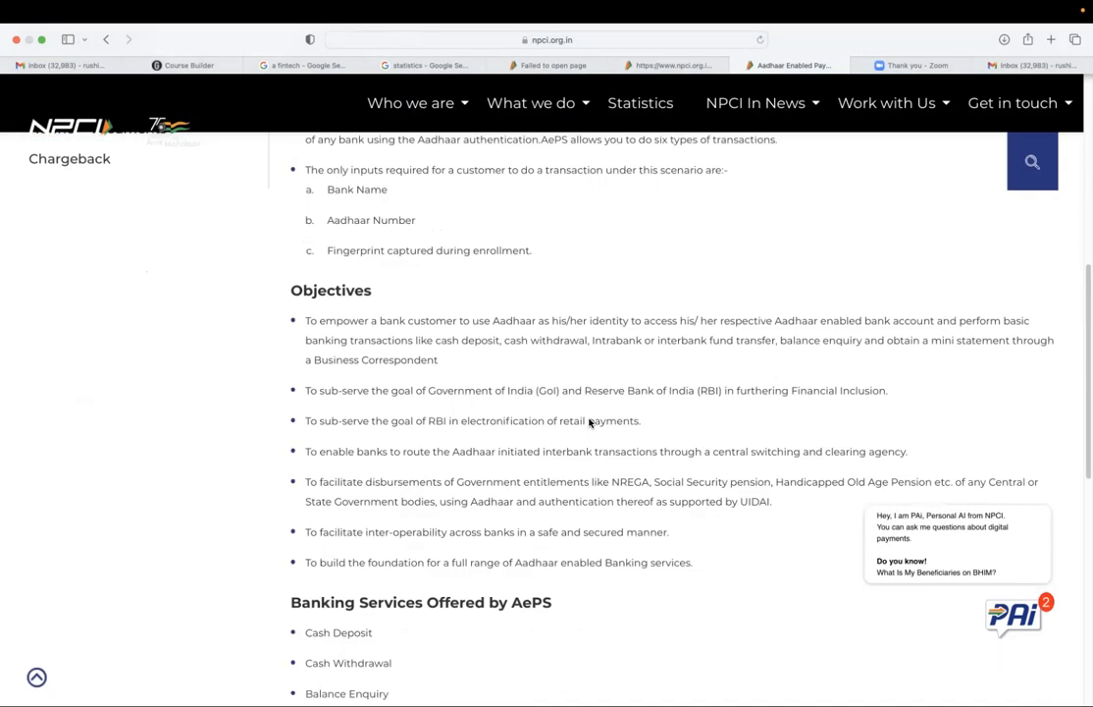
scroll("down", 3)
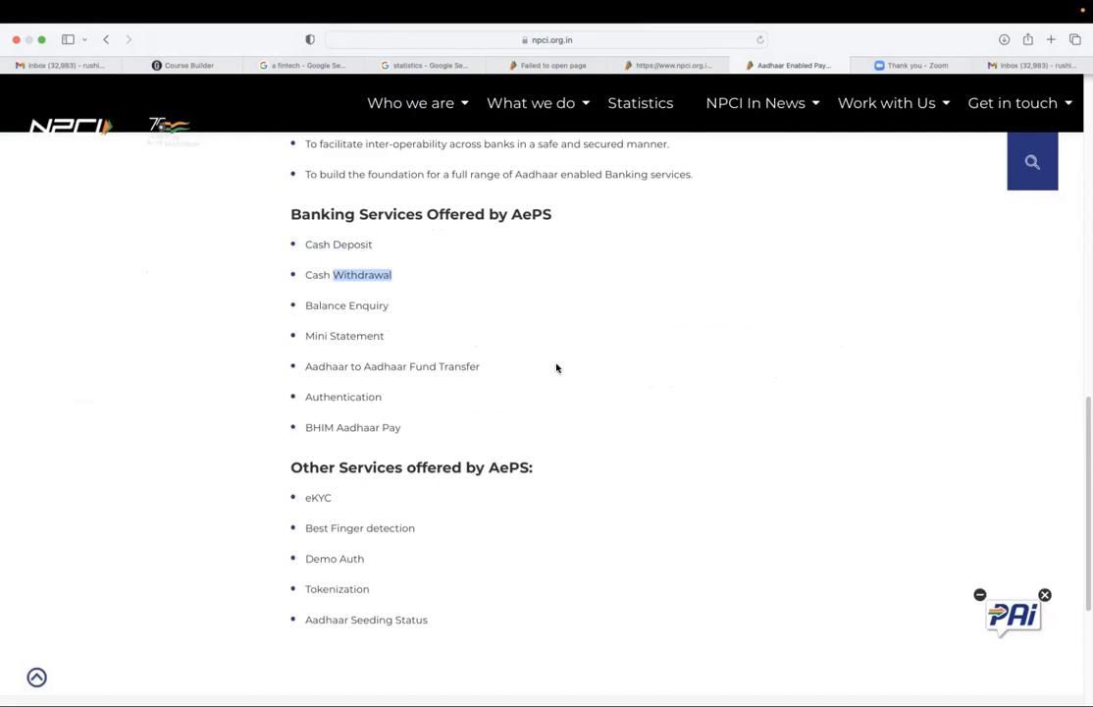
scroll("up", 3)
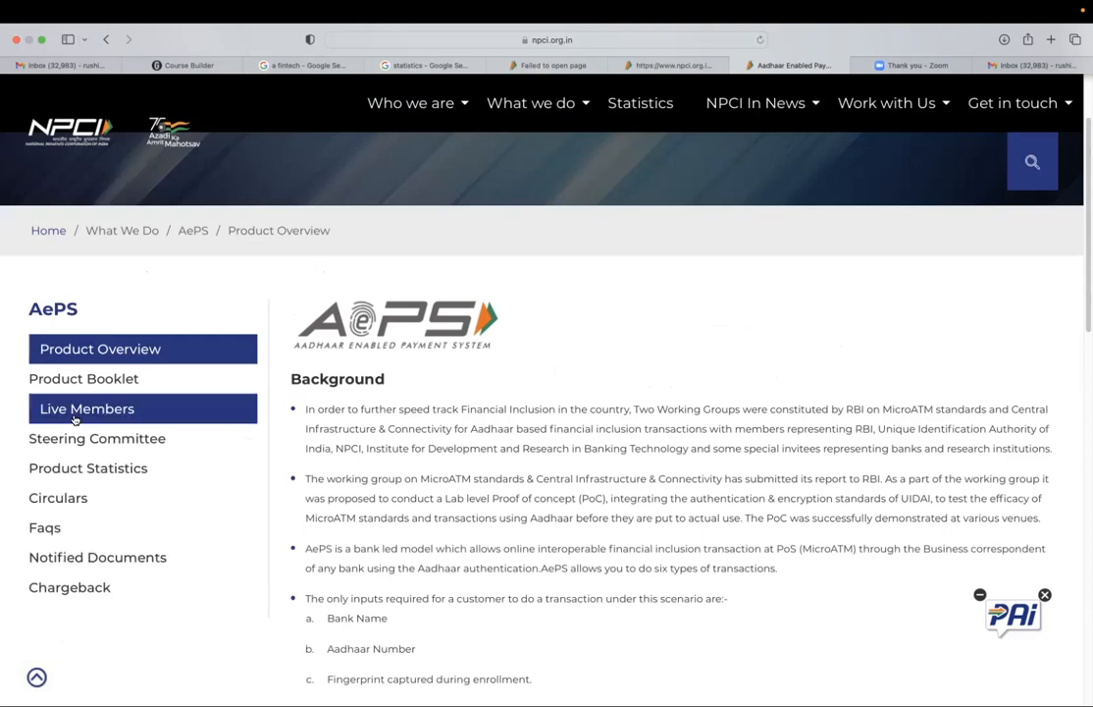
left_click(87, 408)
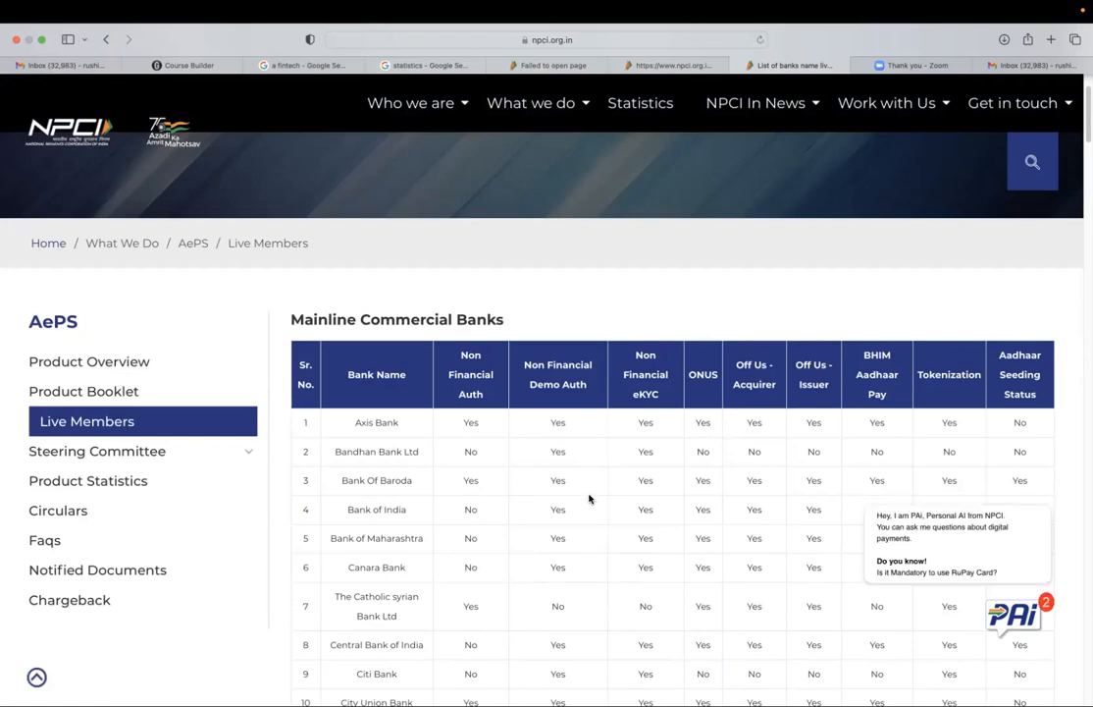
left_click(530, 102)
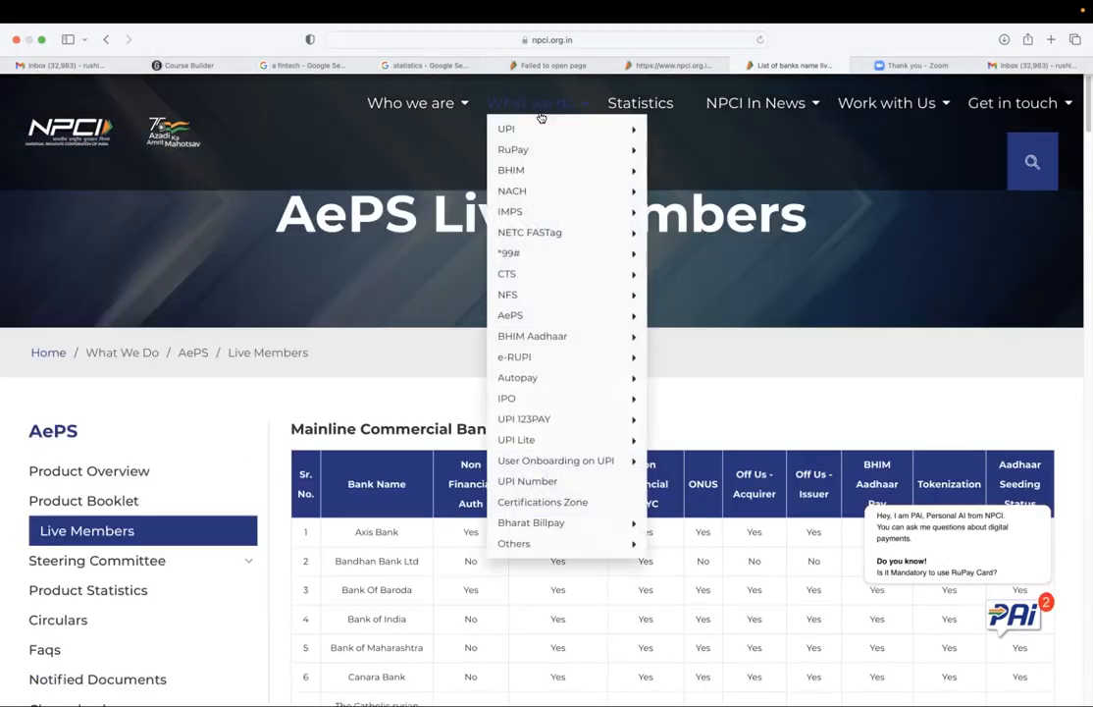
mouse_move(509, 314)
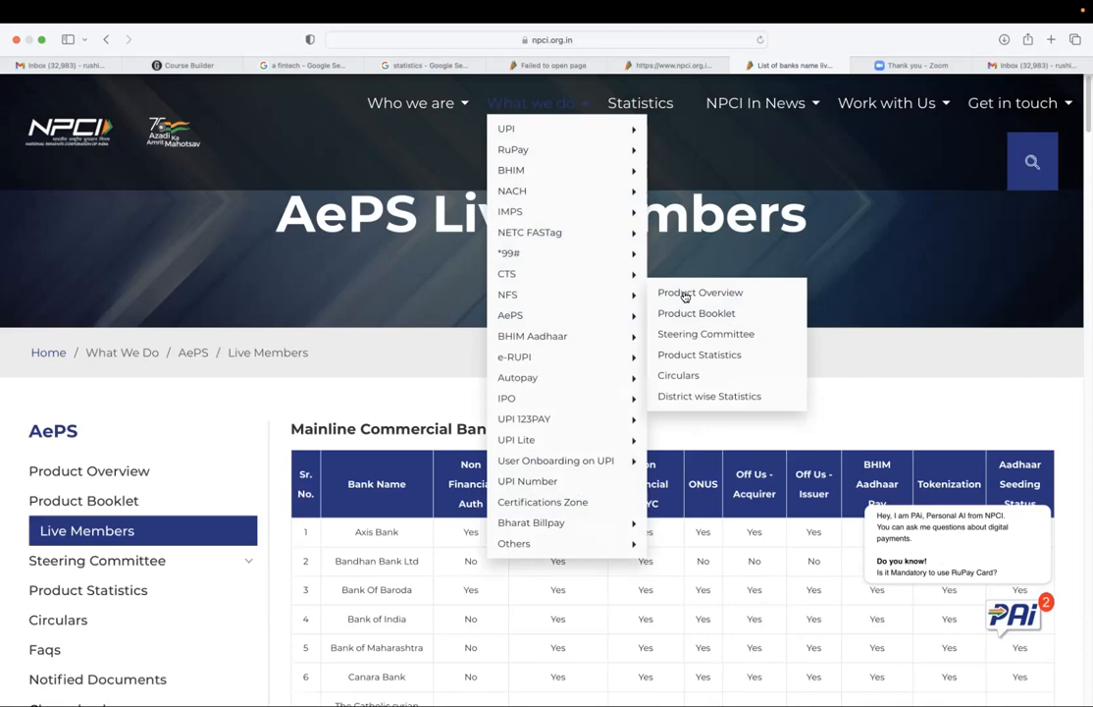
Open NFS Product Overview and reach the December 2022 daily statistics.
left_click(699, 292)
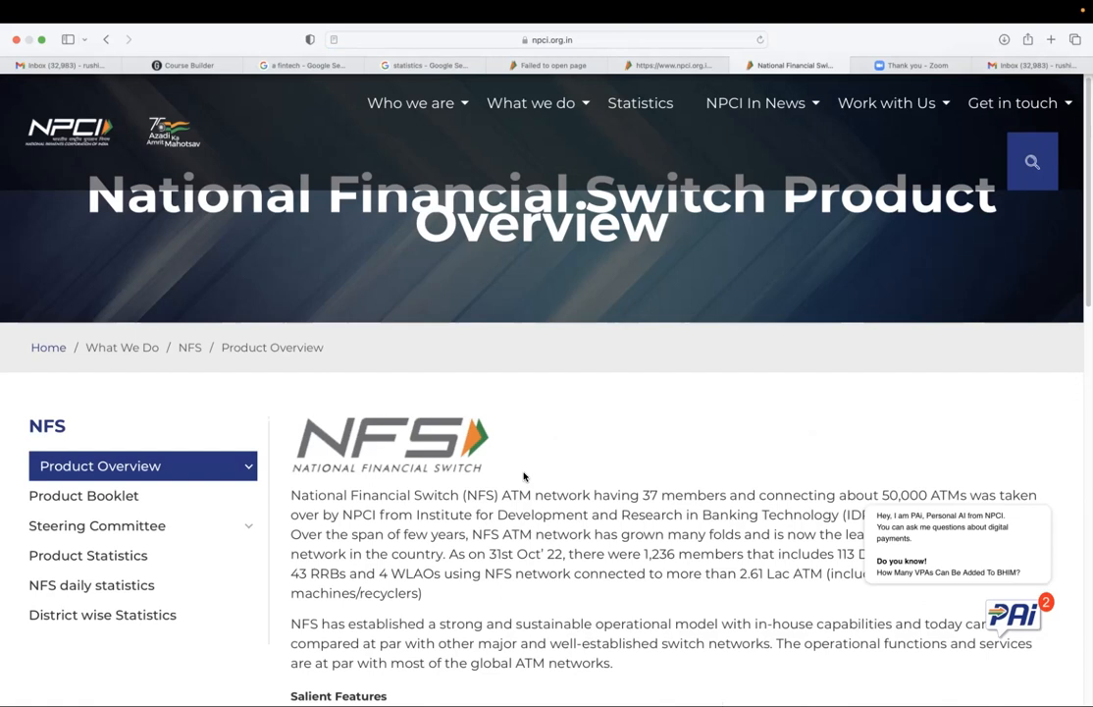
scroll("down", 3)
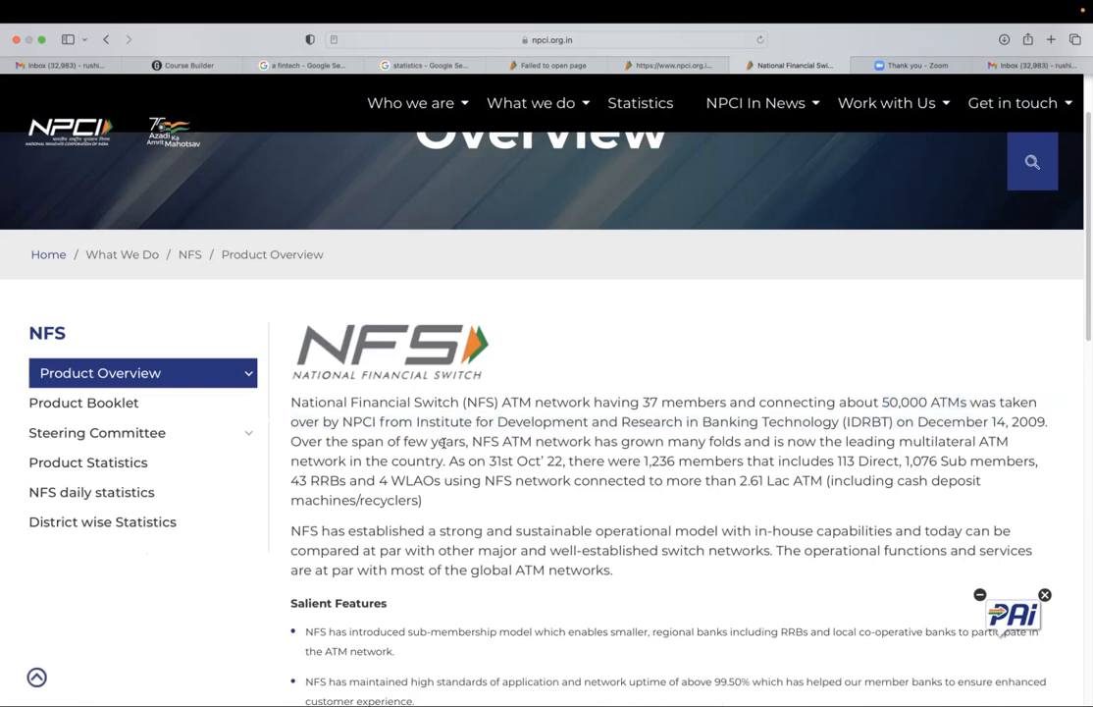
mouse_move(5, 411)
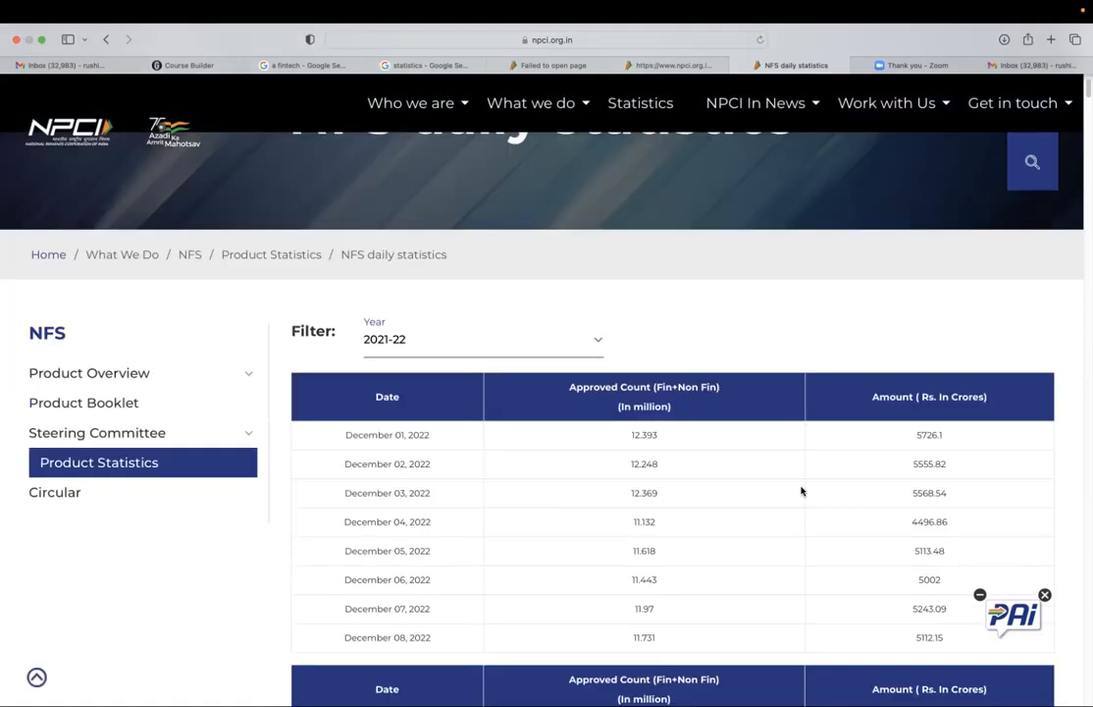
mouse_move(969, 436)
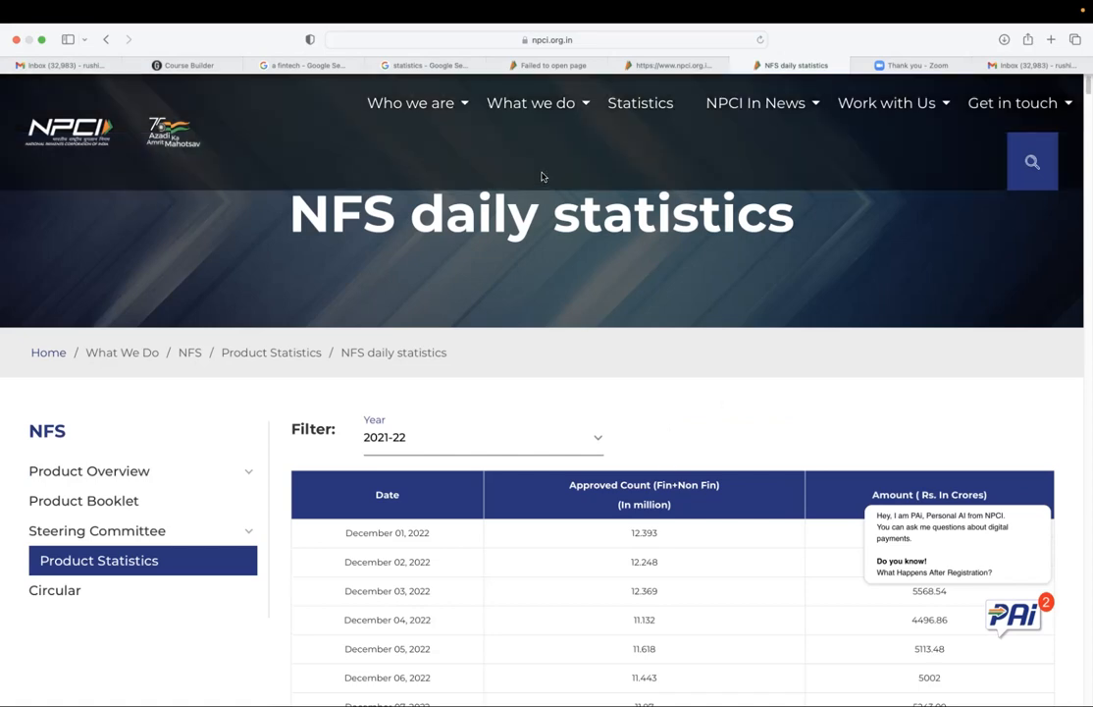
left_click(531, 102)
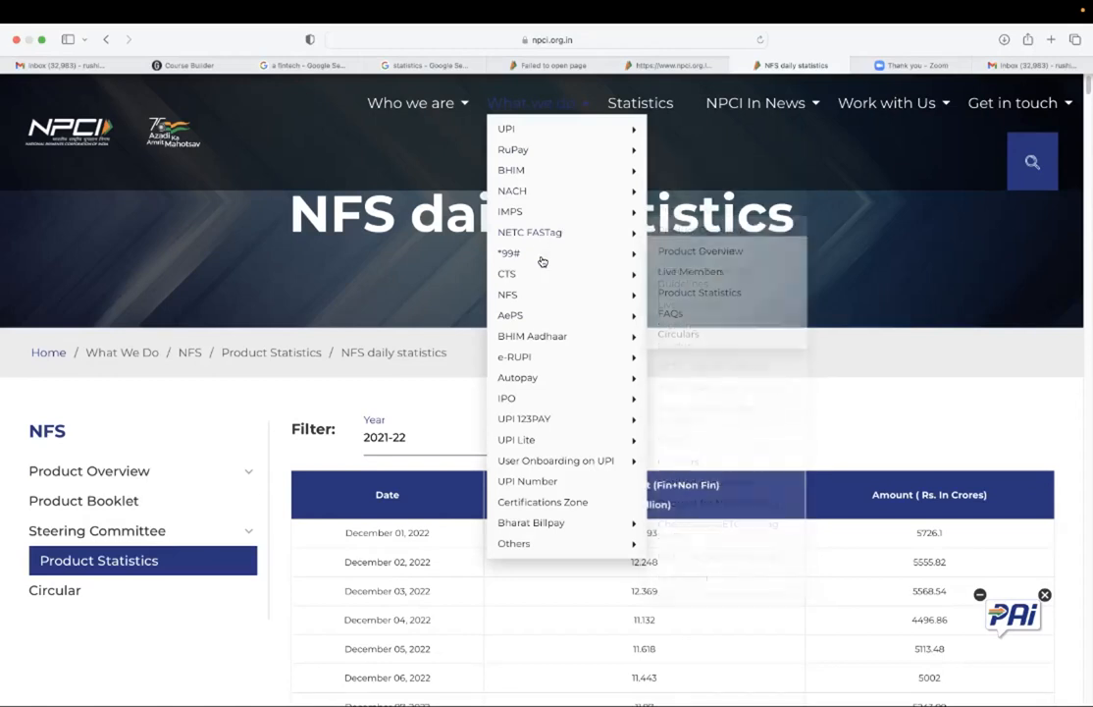
mouse_move(530, 232)
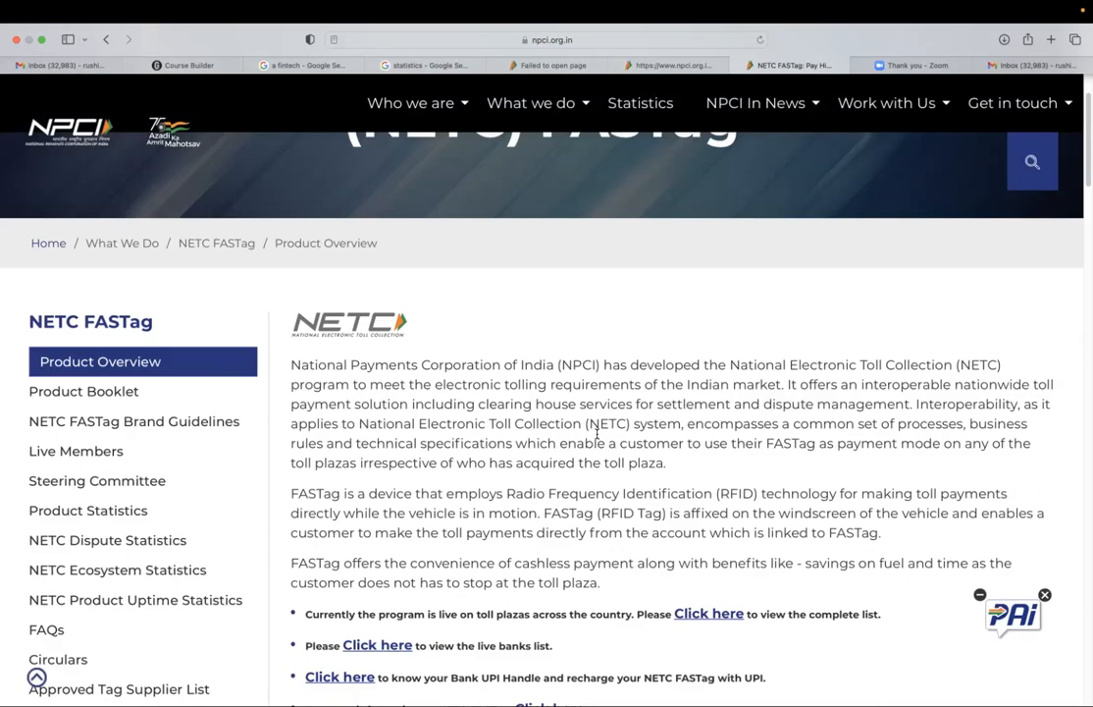
Scroll the NETC FASTag live member banks, from Airtel Payments Bank, with issuer and acquirer roles.
left_click(75, 451)
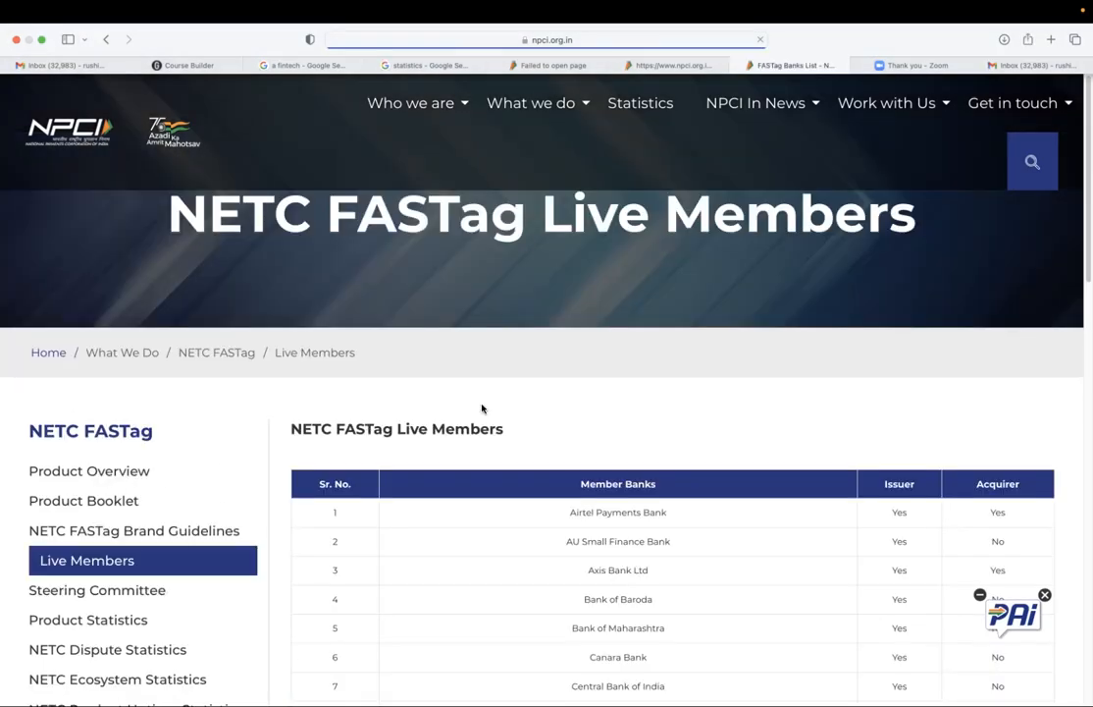
scroll("down", 3)
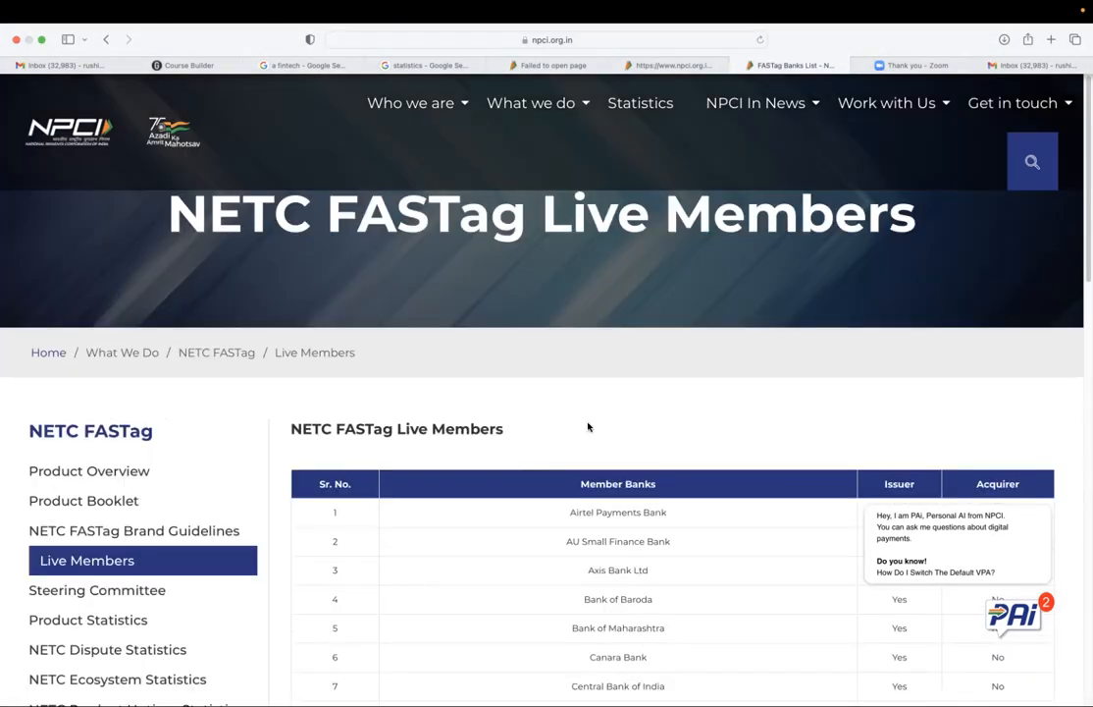
scroll("down", 3)
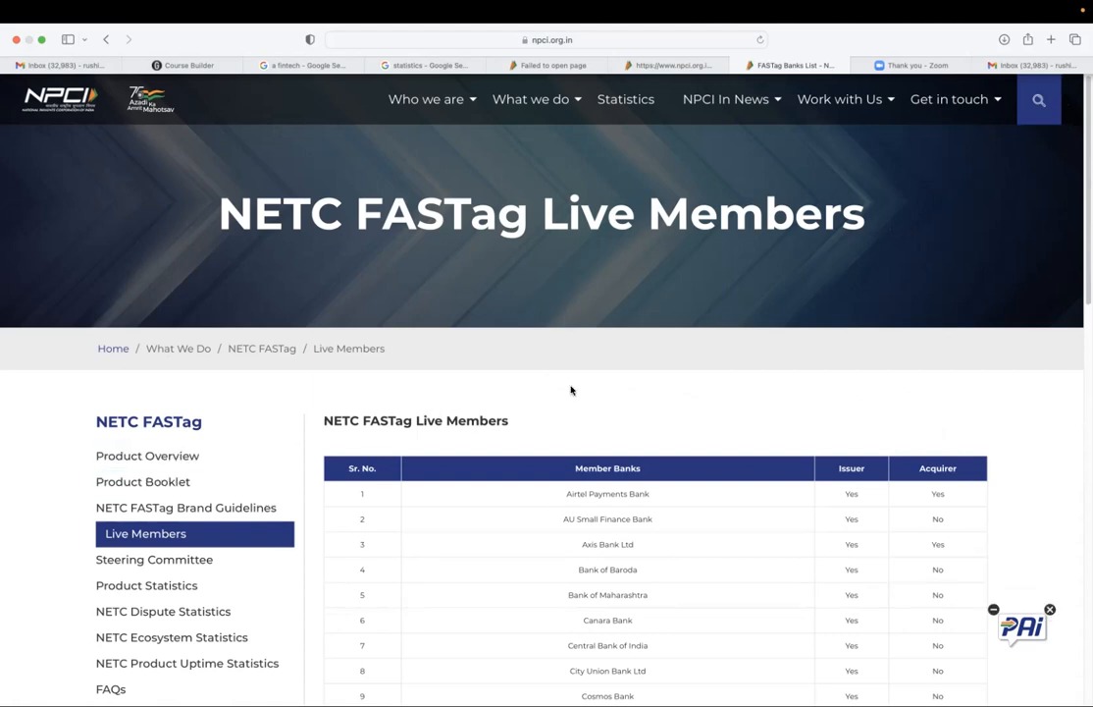
left_click(530, 99)
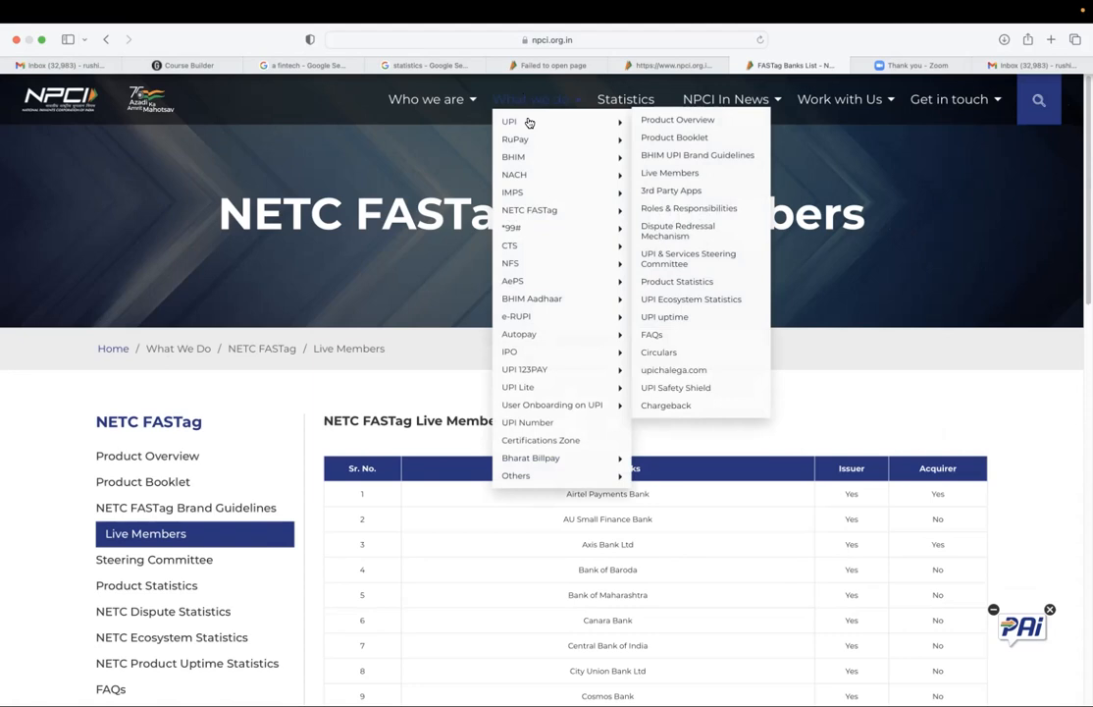
mouse_move(673, 129)
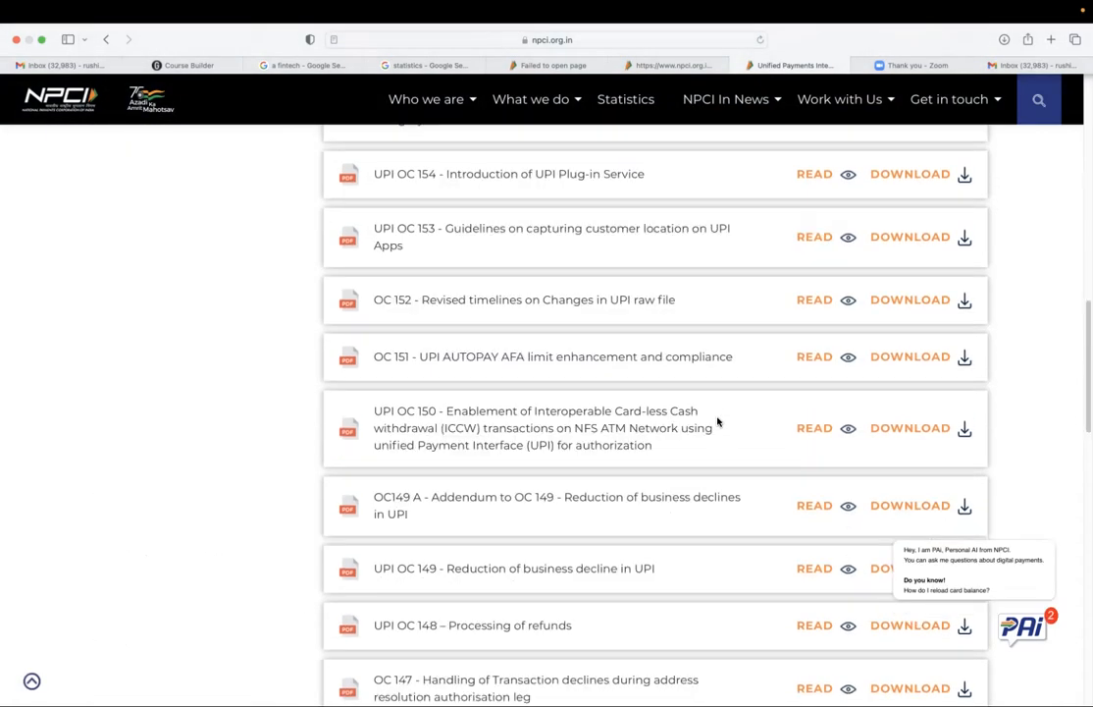
Scroll through the 2022 UPI circulars, including UPI OC 159 and OC 157.
scroll("down", 3)
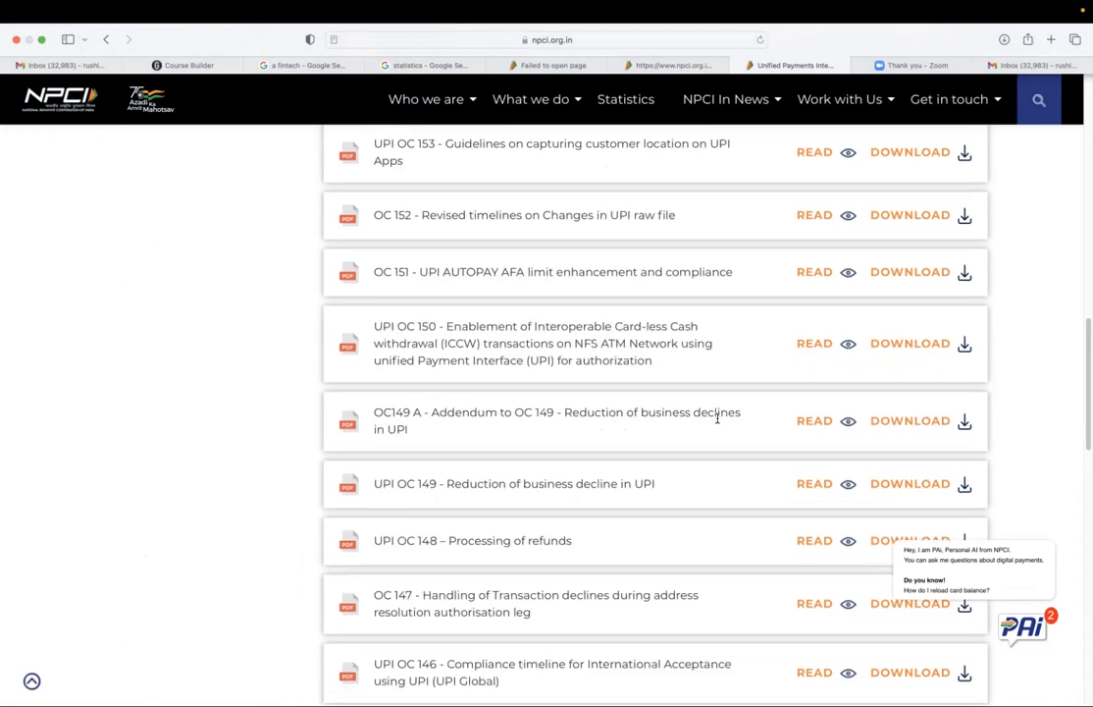
scroll("down", 3)
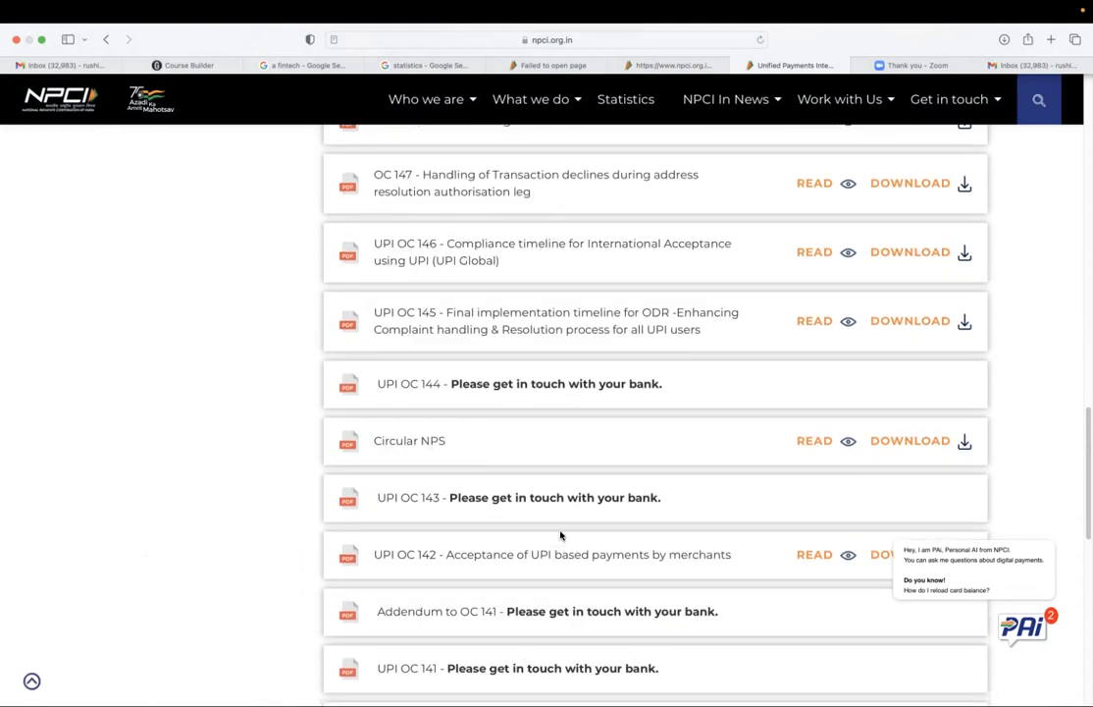
scroll("down", 3)
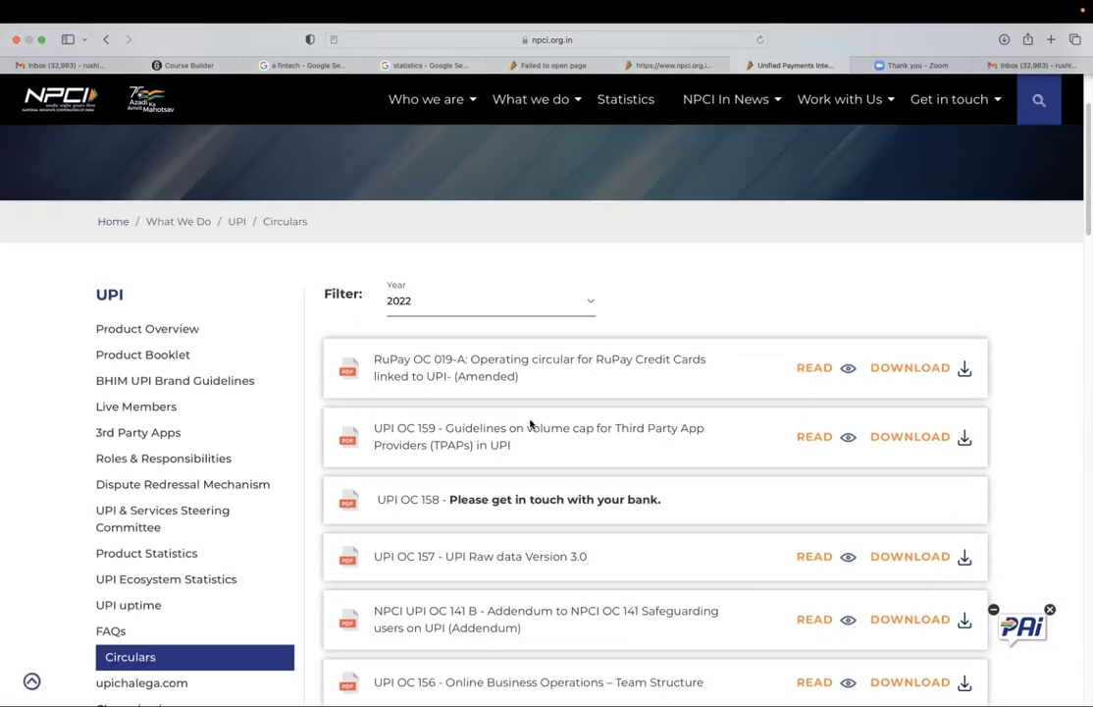
mouse_move(638, 427)
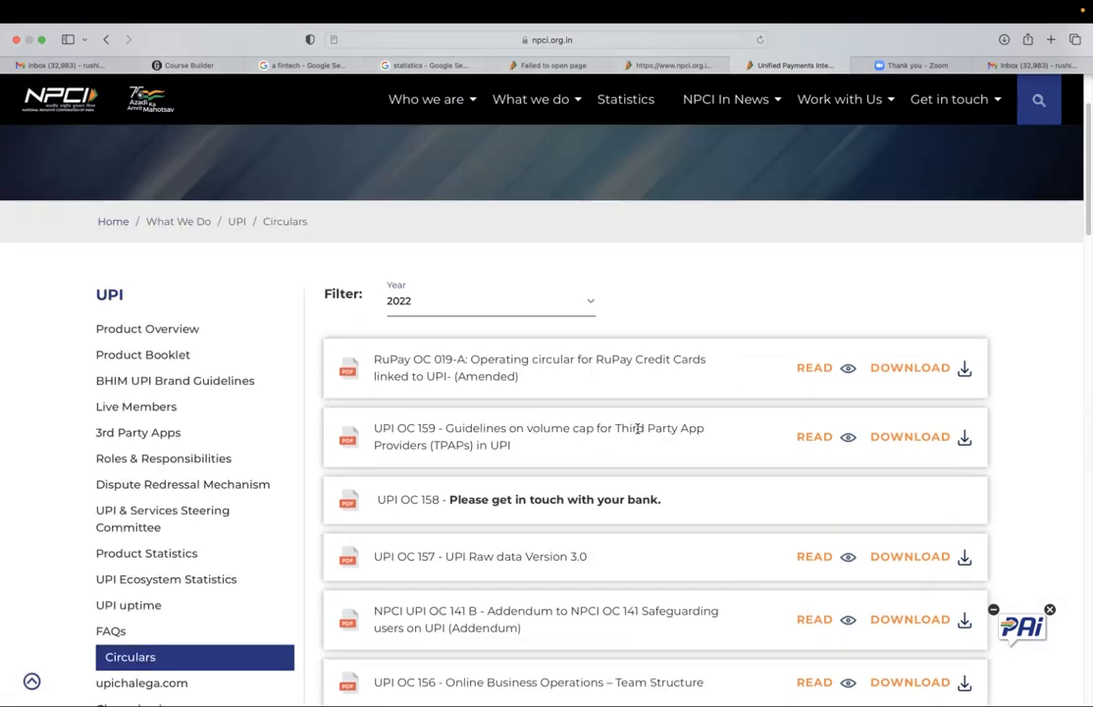
left_click(489, 301)
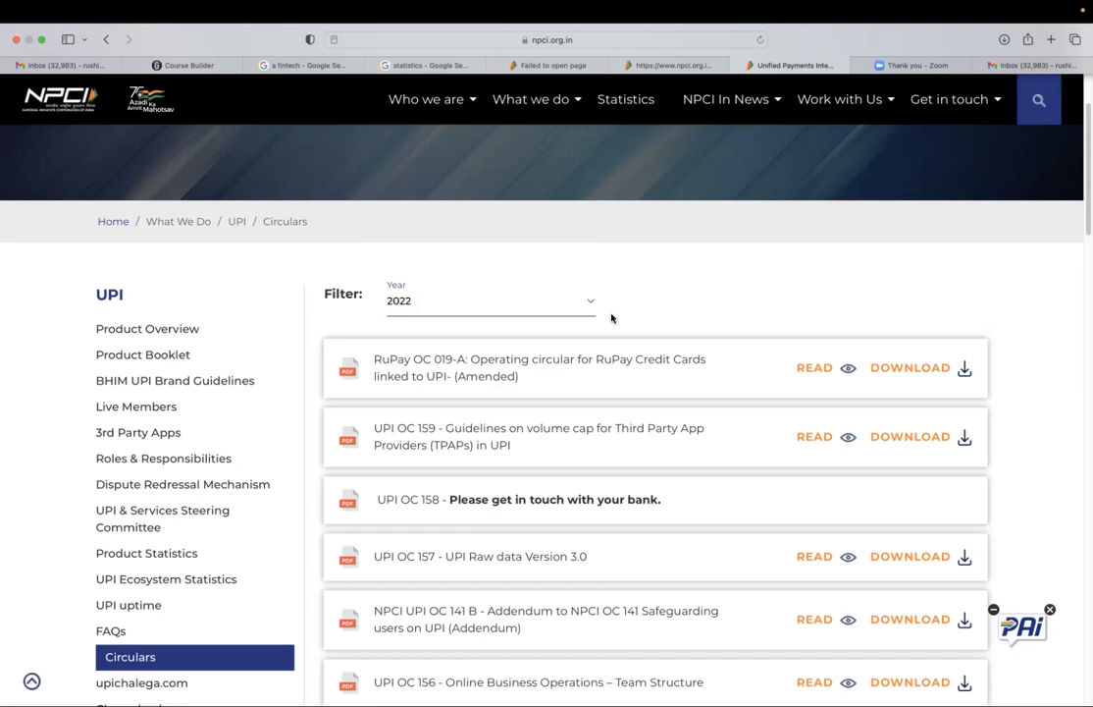
mouse_move(558, 116)
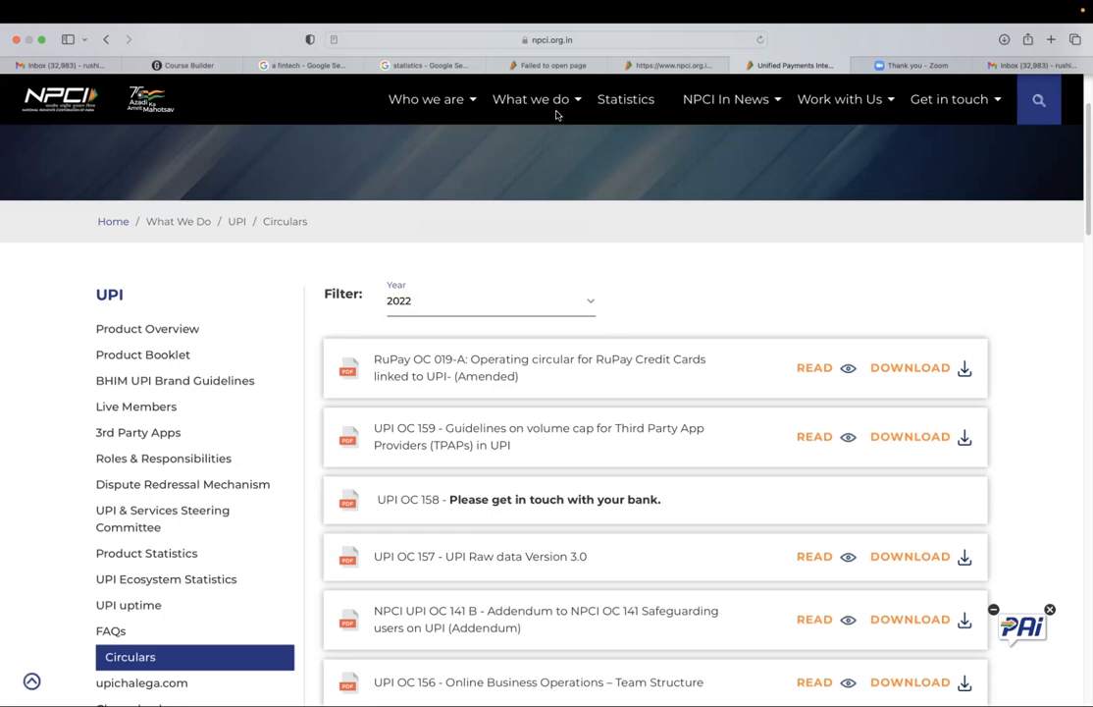
Open the What we do product list over the UPI Circulars page.
left_click(531, 99)
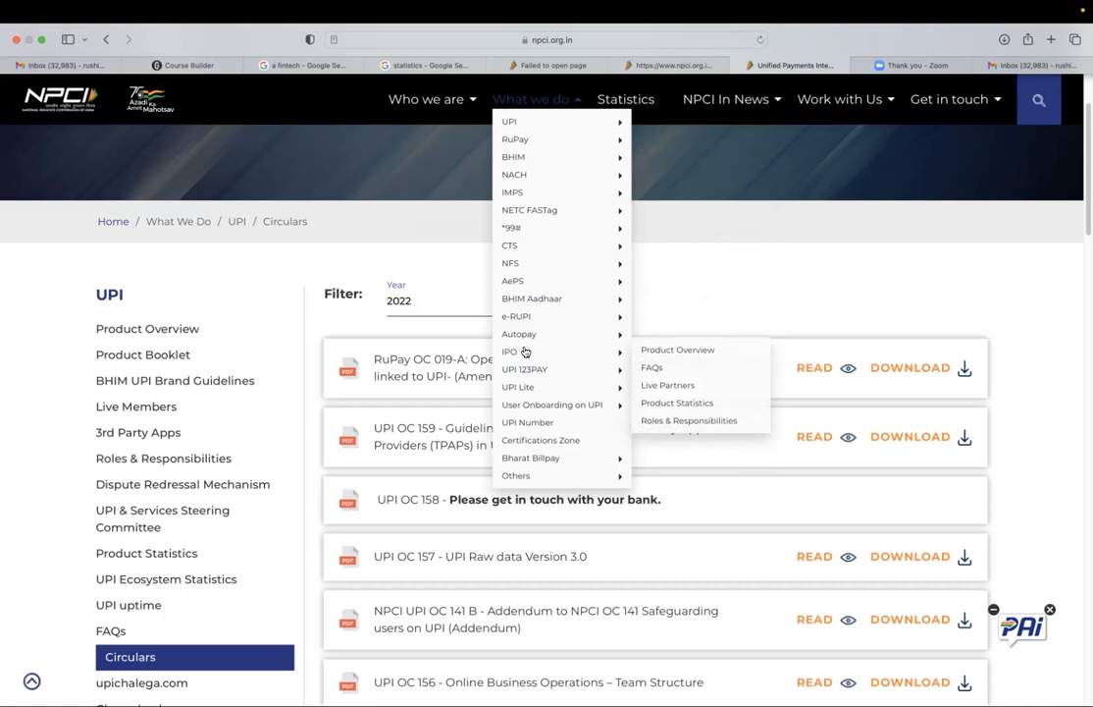
mouse_move(514, 177)
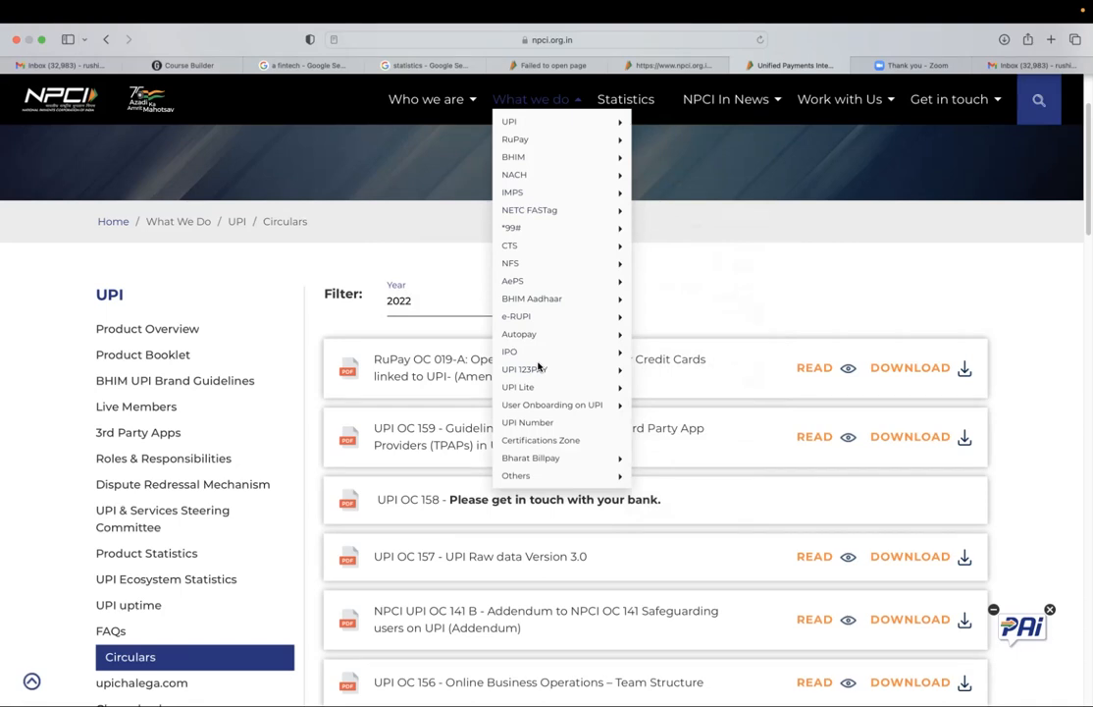
mouse_move(508, 120)
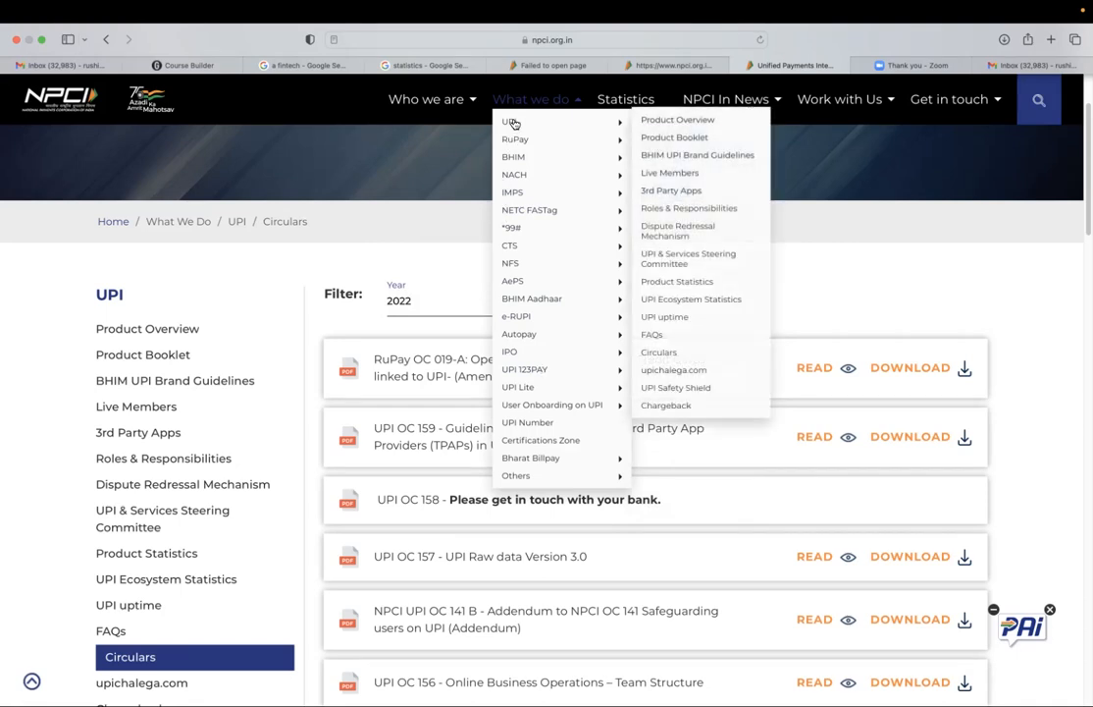